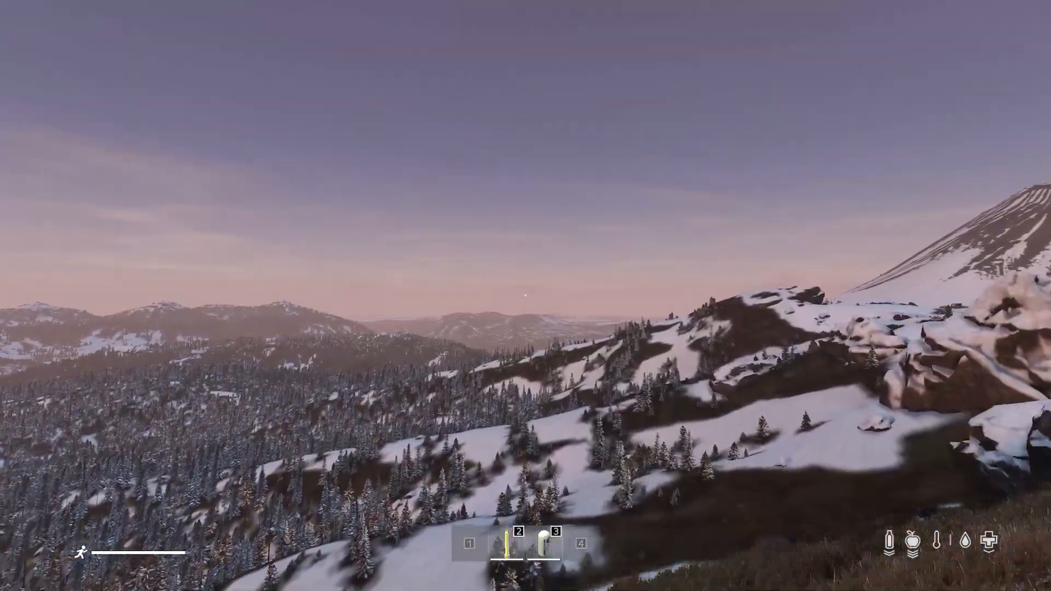
{"action": "mouse_move", "coordinate": [525, 296]}
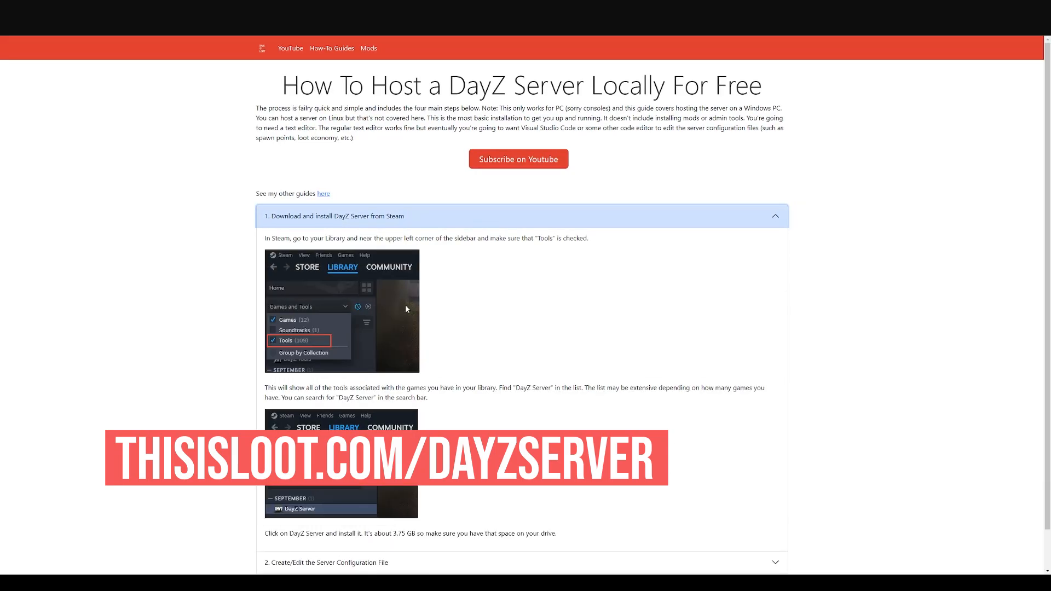
Expand the guide's '2. Create/Edit the Server Configuration File' section and read it.
{"action": "left_click", "coordinate": [325, 195]}
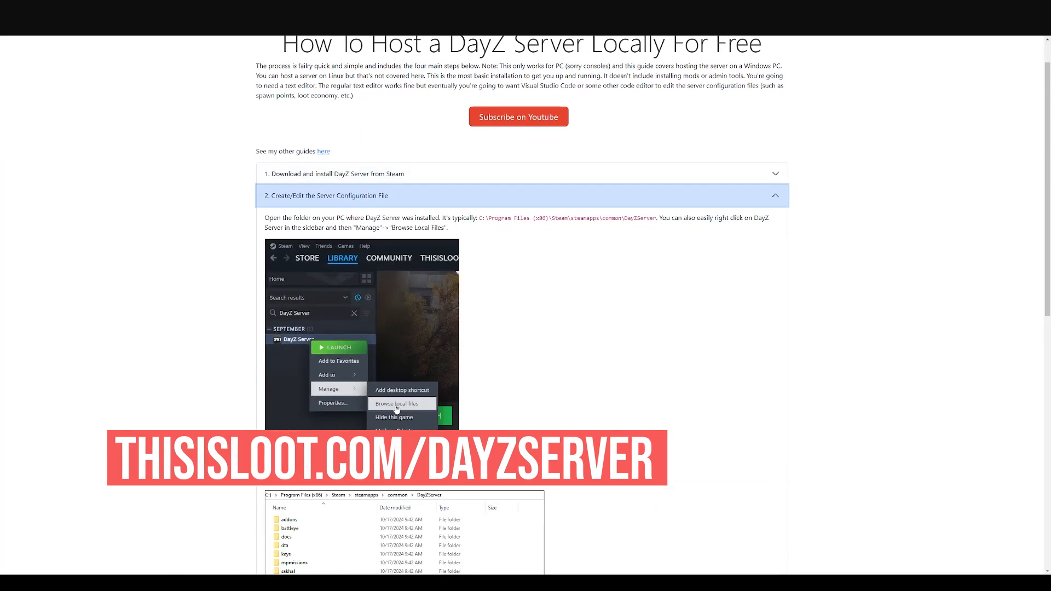
{"action": "scroll", "scroll_direction": "down", "scroll_amount": 3}
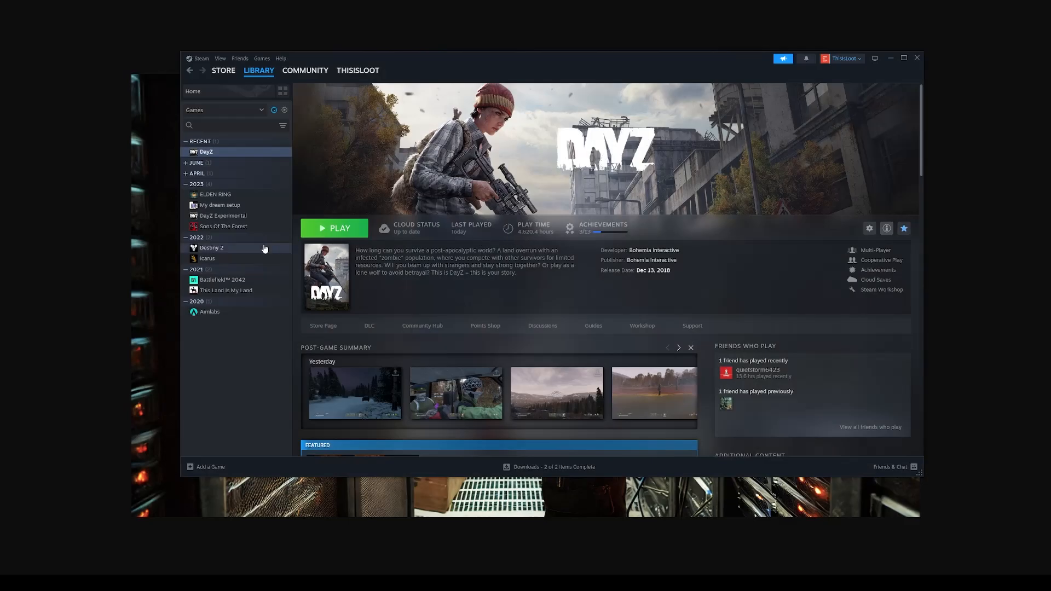
Filter the Steam library to include Tools, search 'DayZ' and bring up the DayZ Server page.
{"action": "left_click", "coordinate": [228, 125]}
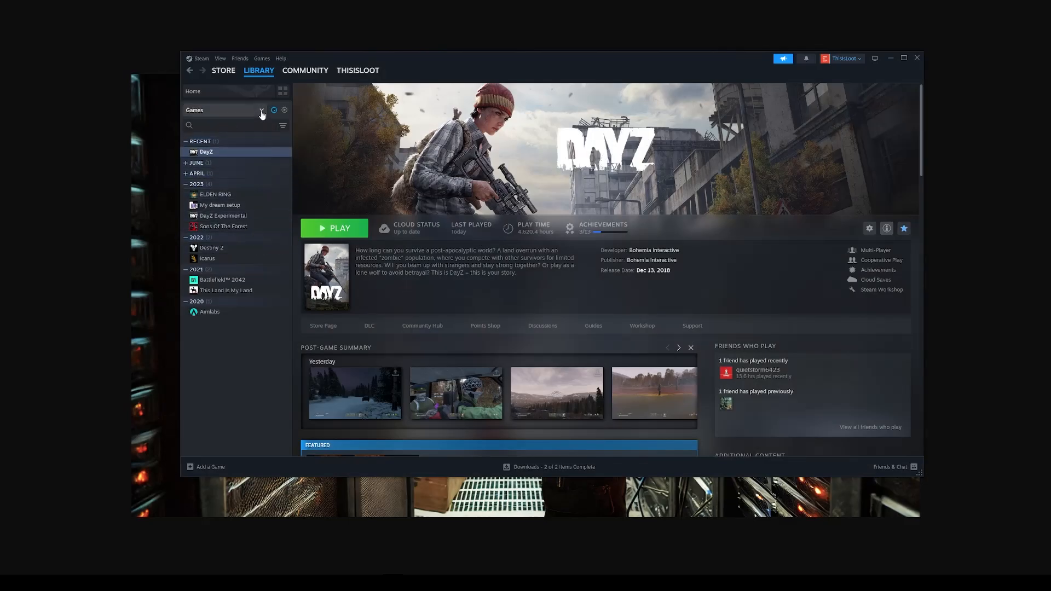
{"action": "left_click", "coordinate": [262, 109]}
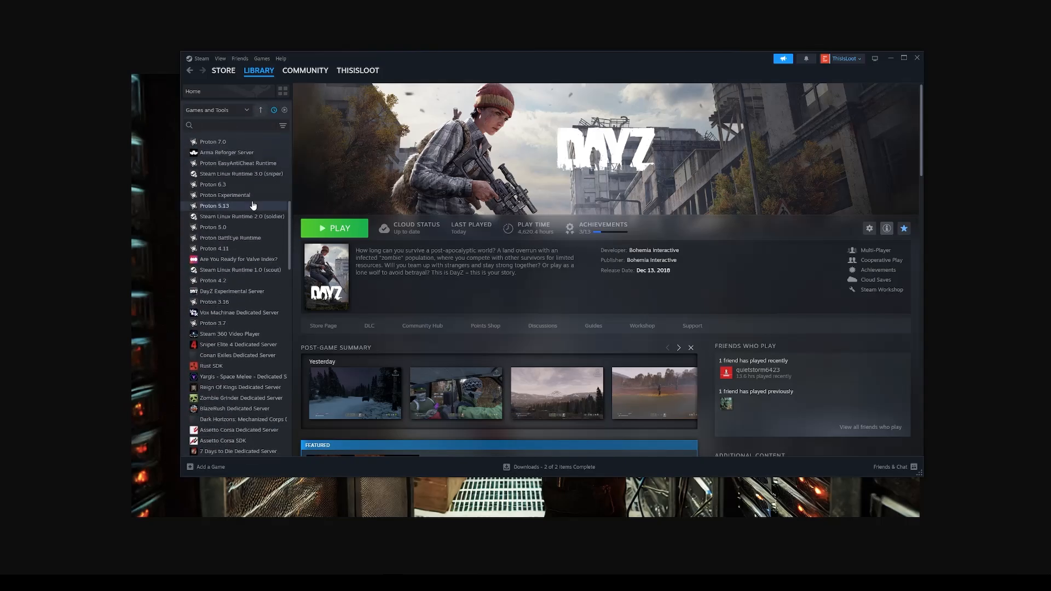
{"action": "scroll", "scroll_direction": "down", "scroll_amount": 3}
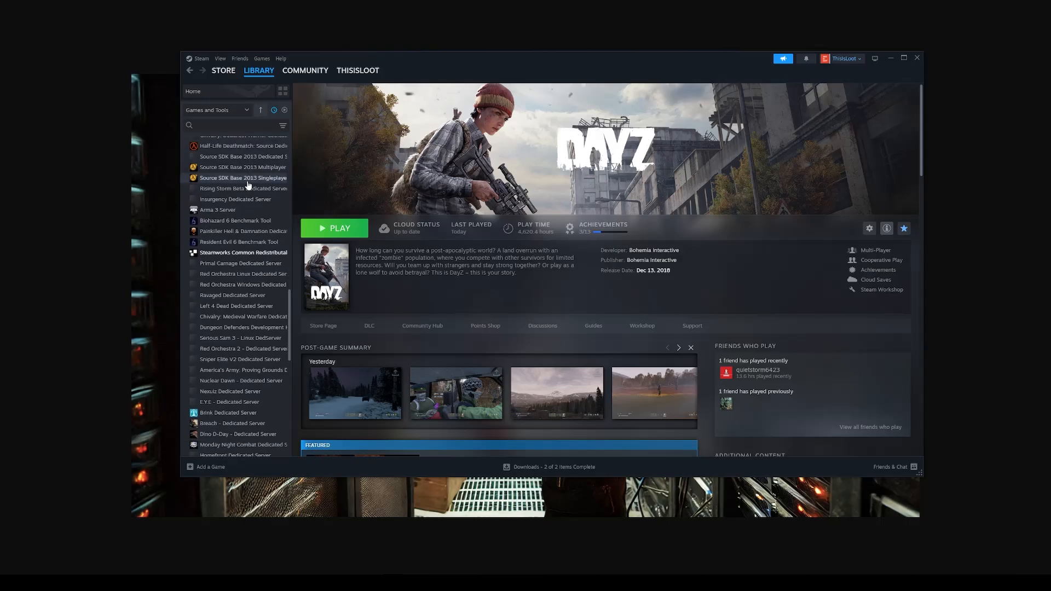
{"action": "scroll", "scroll_direction": "down", "scroll_amount": 3}
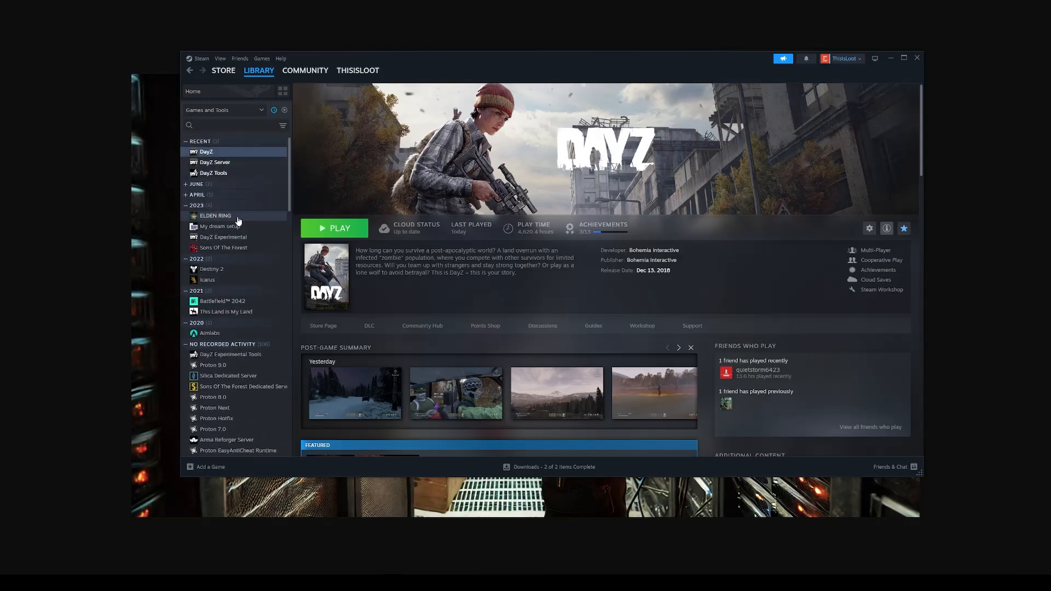
{"action": "type", "text": "DayZ"}
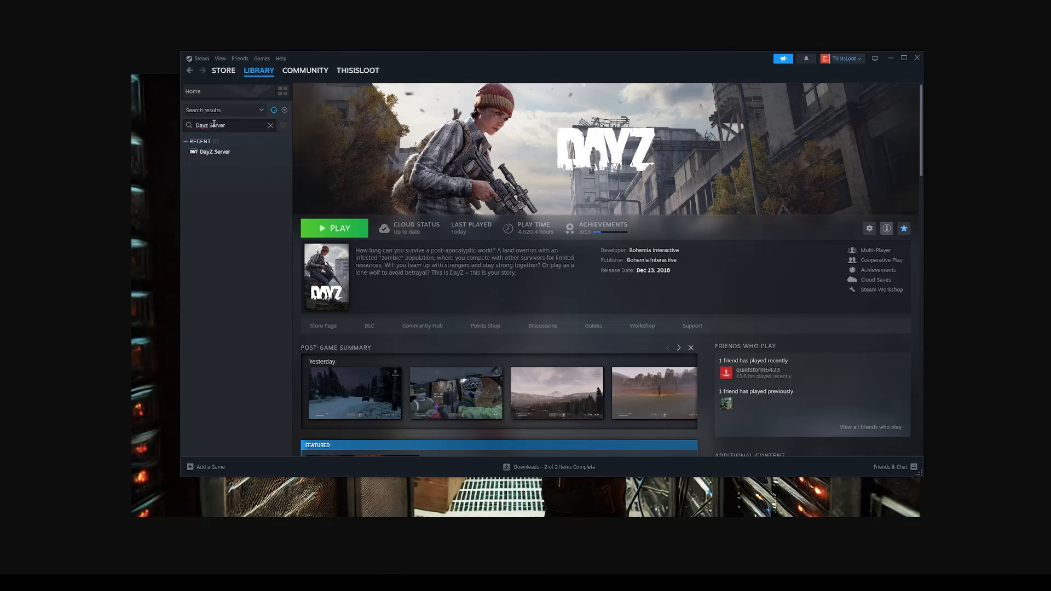
{"action": "left_click", "coordinate": [216, 151]}
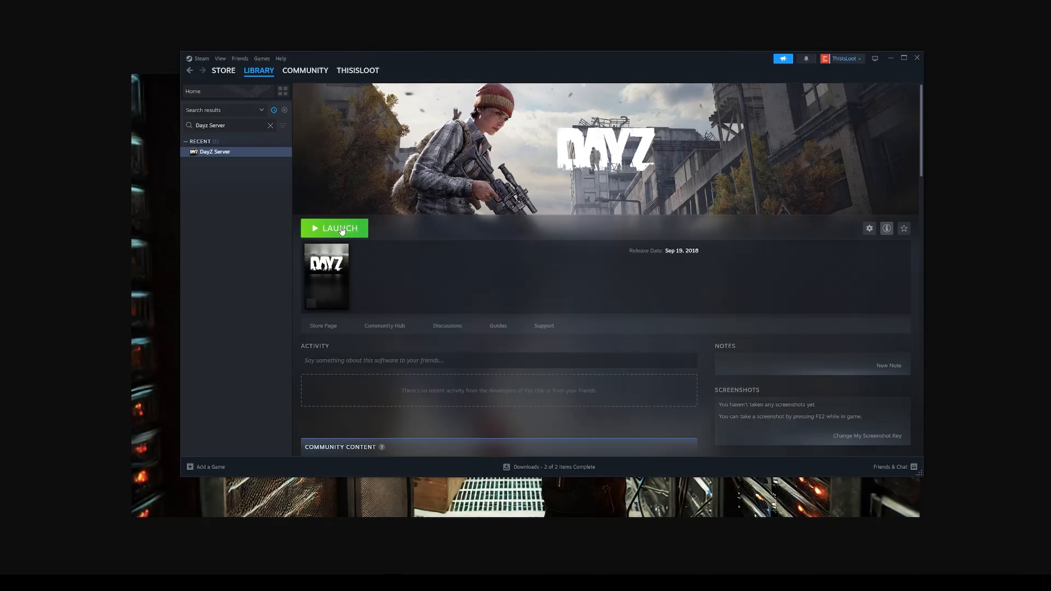
{"action": "mouse_move", "coordinate": [523, 240]}
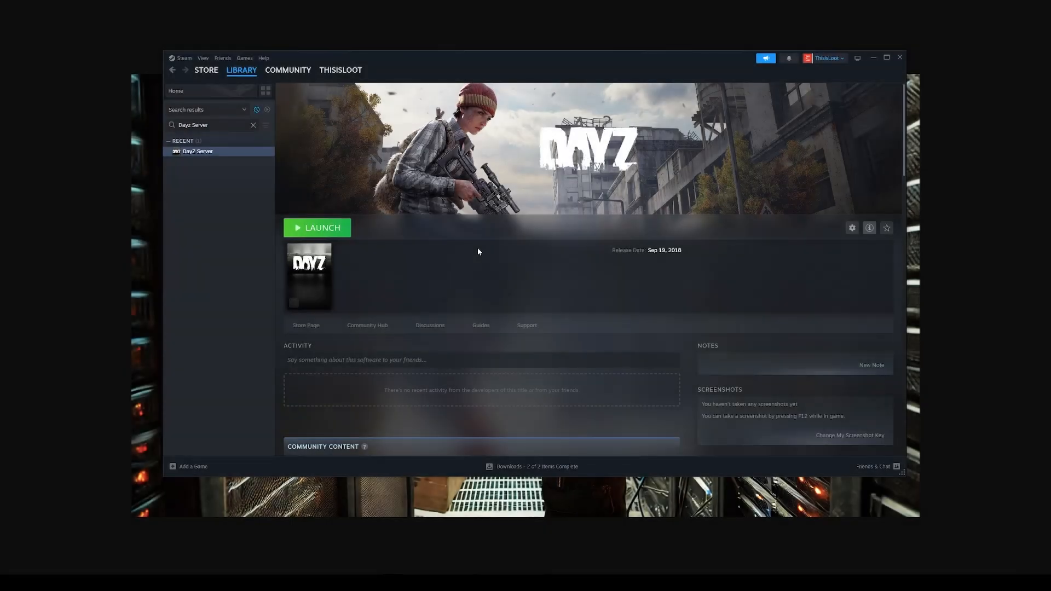
{"action": "mouse_move", "coordinate": [477, 251]}
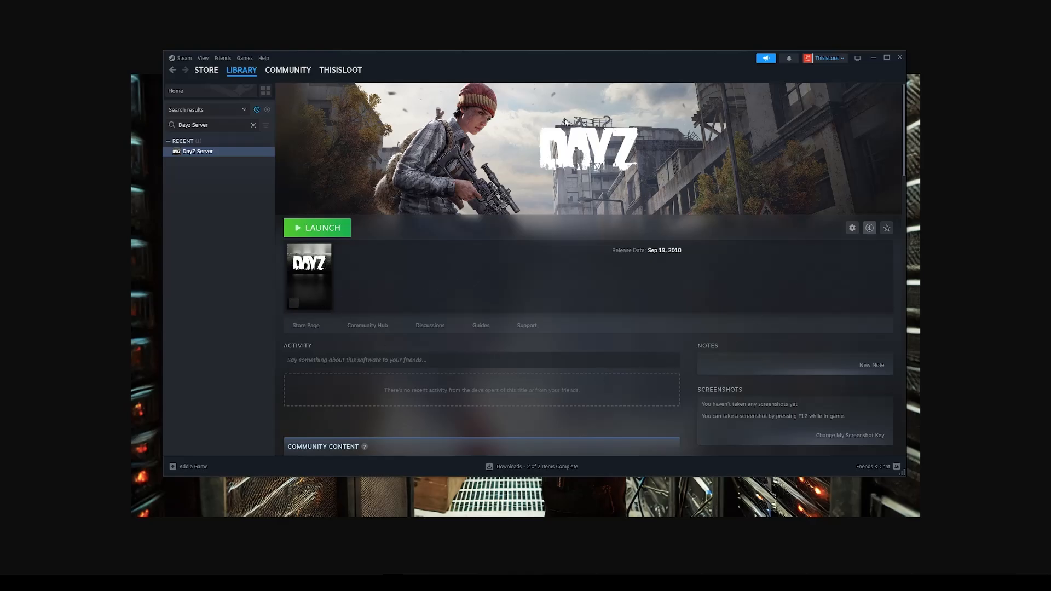
{"action": "mouse_move", "coordinate": [323, 217]}
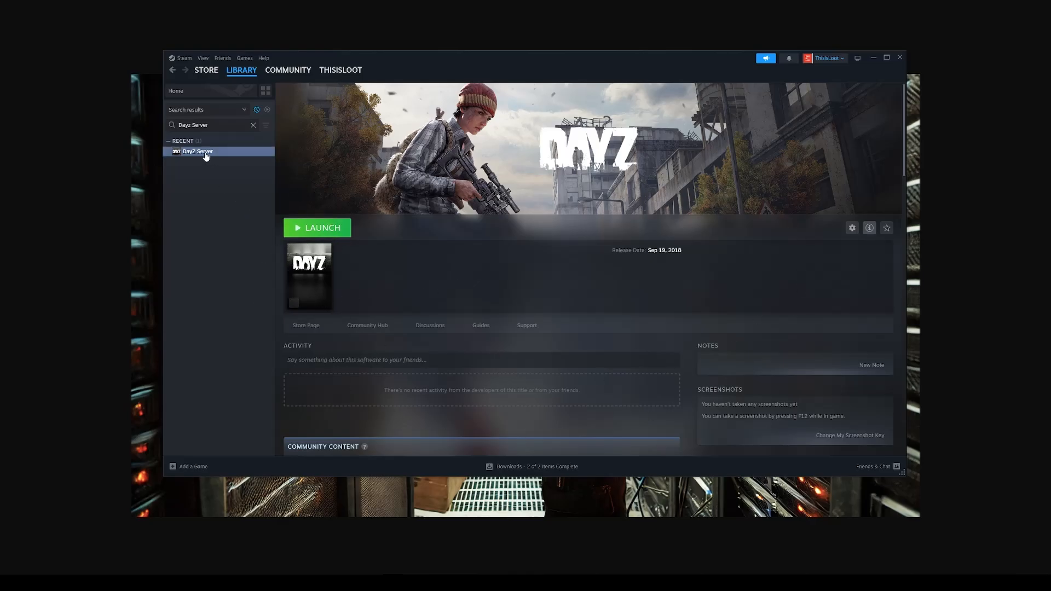
Browse the DayZ Server's local files from its Manage menu, listing serverDZ.cfg.
{"action": "right_click", "coordinate": [197, 151]}
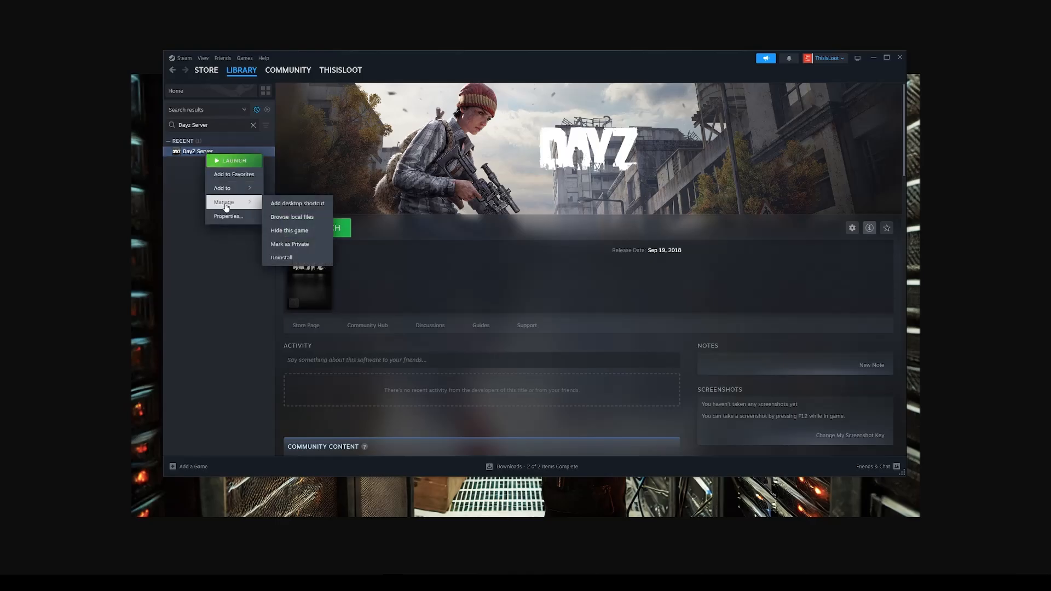
{"action": "mouse_move", "coordinate": [289, 212]}
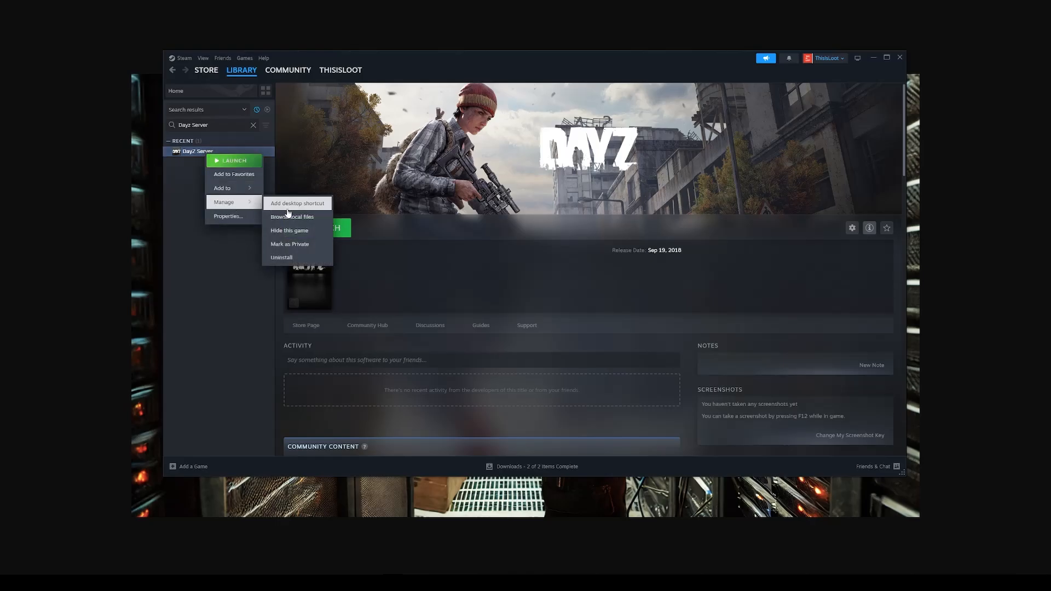
{"action": "left_click", "coordinate": [292, 216]}
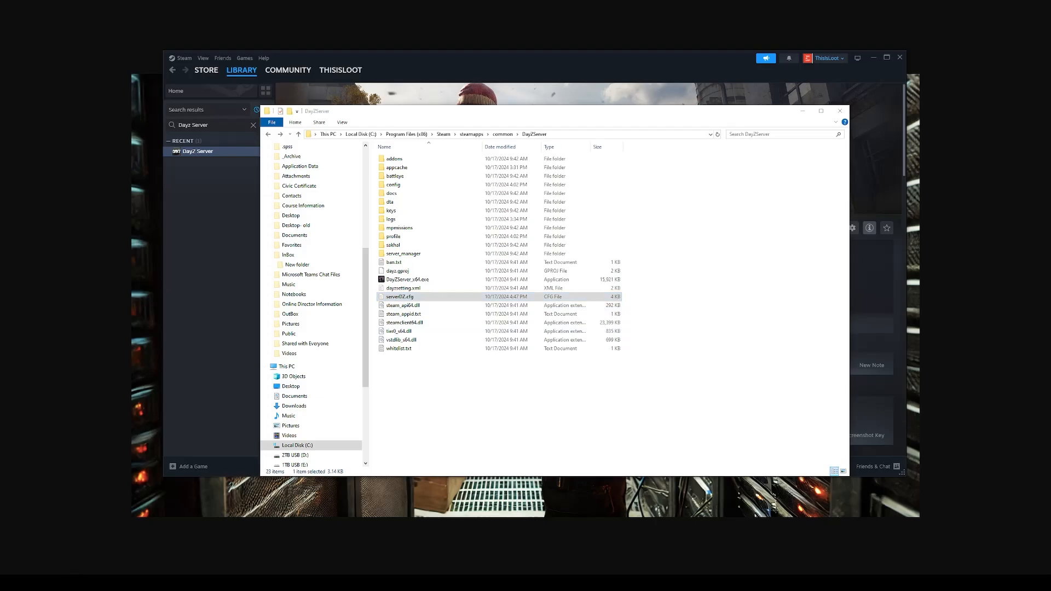
Open serverDZ.cfg in VS Code maximized, showing its default parameters from the top.
{"action": "double_click", "coordinate": [400, 297]}
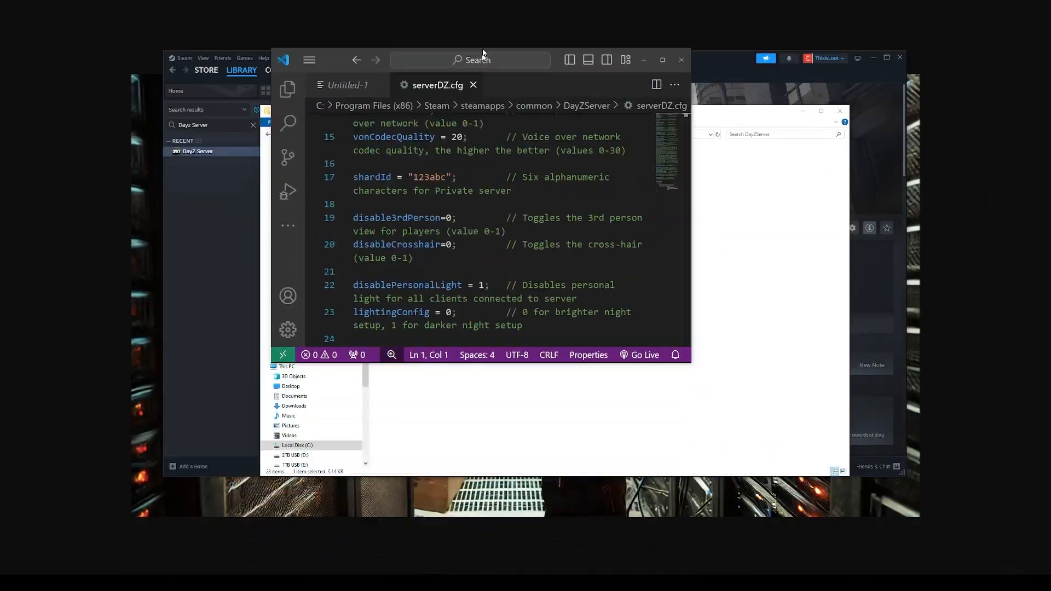
{"action": "left_click", "coordinate": [661, 59]}
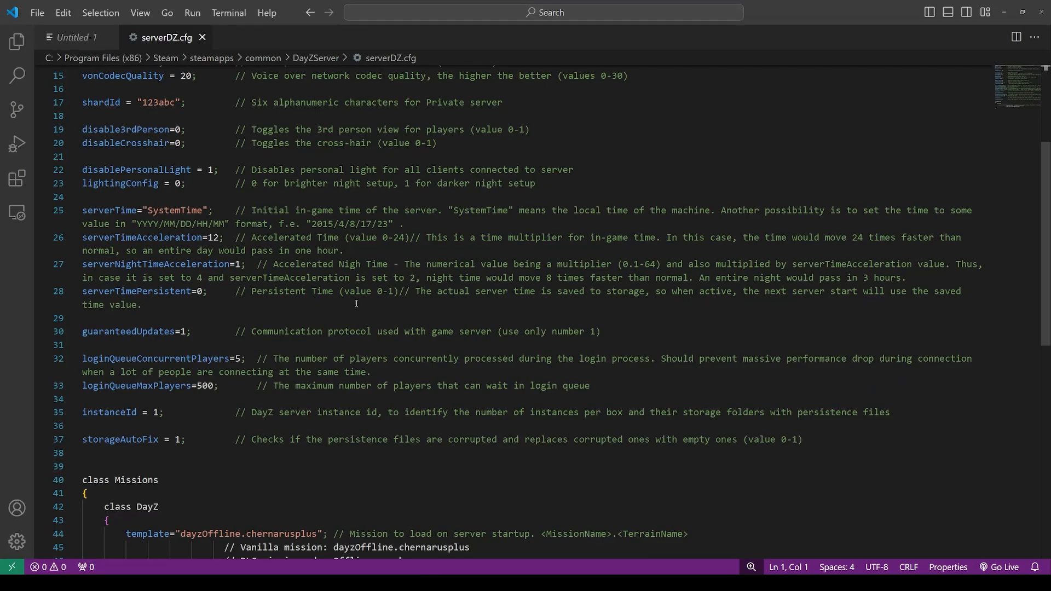
{"action": "scroll", "scroll_direction": "up", "scroll_amount": 3}
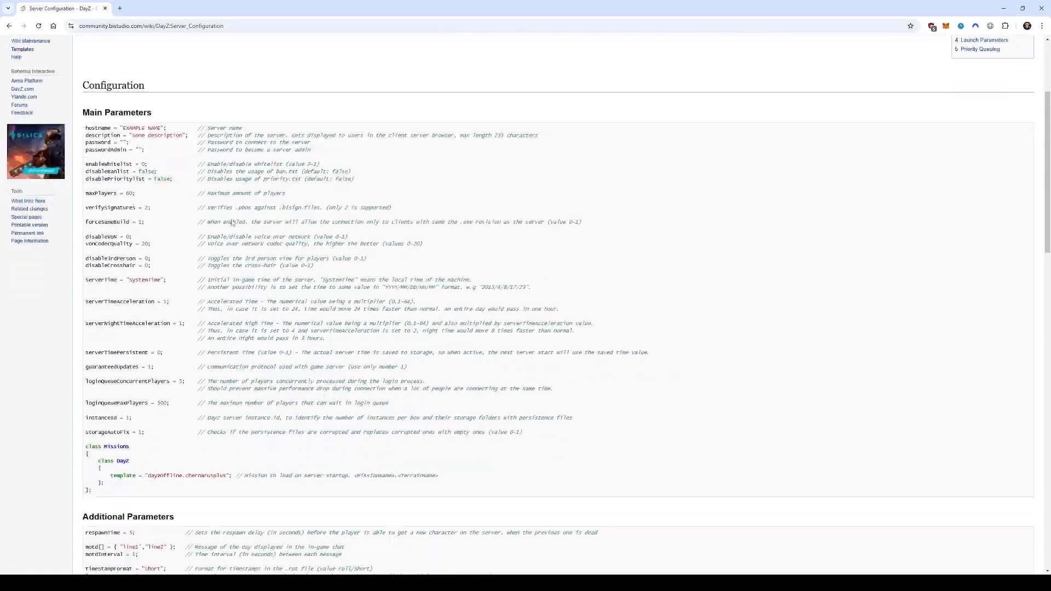
{"action": "double_click", "coordinate": [131, 112]}
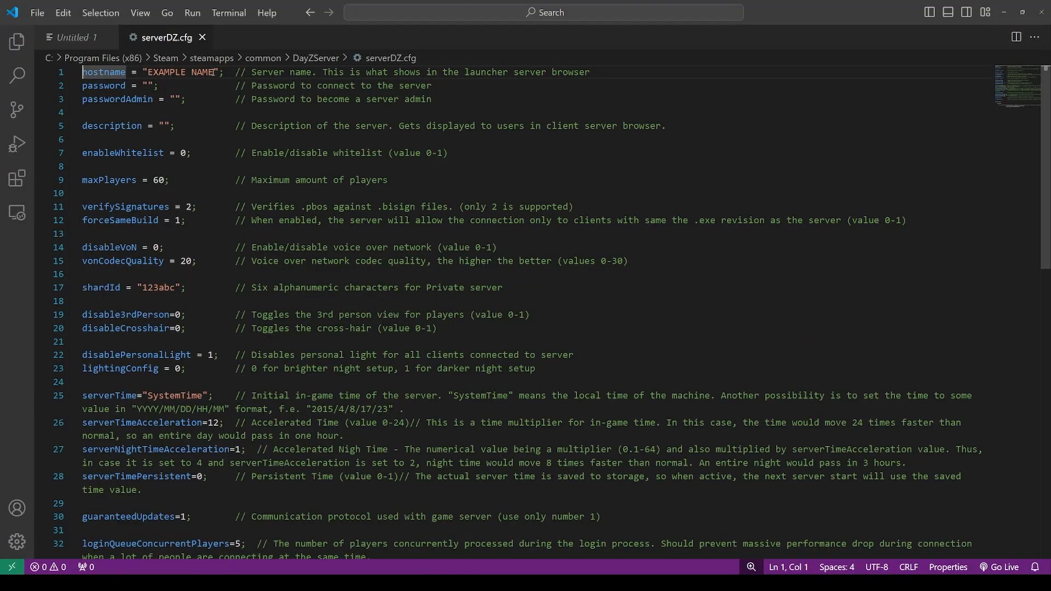
Set hostname to "ThisIsLoot's YouTube How To Server - Sakhal" on line 1.
{"action": "double_click", "coordinate": [178, 73]}
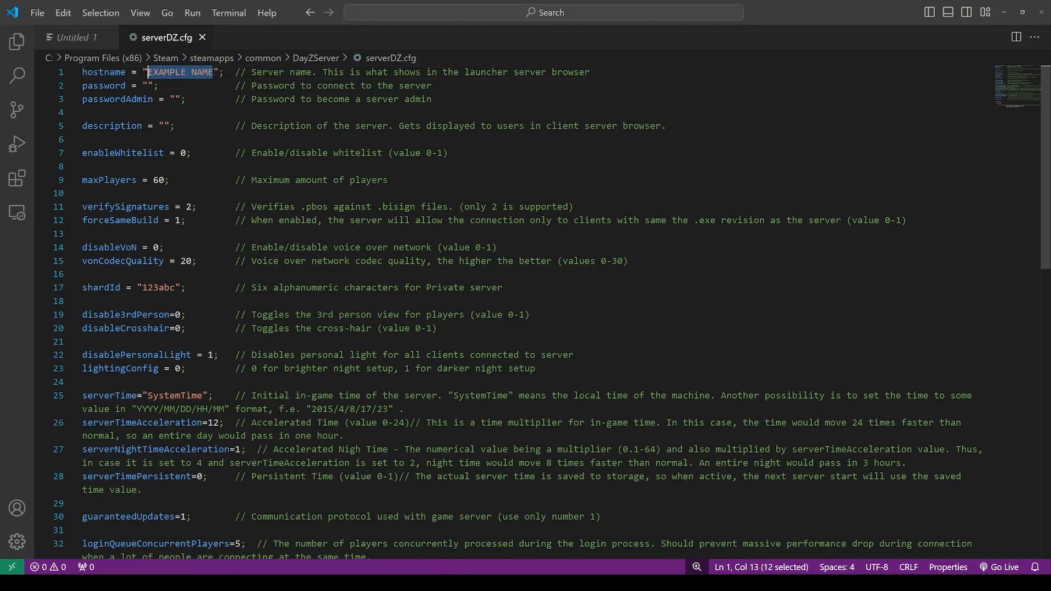
{"action": "type", "text": "T"}
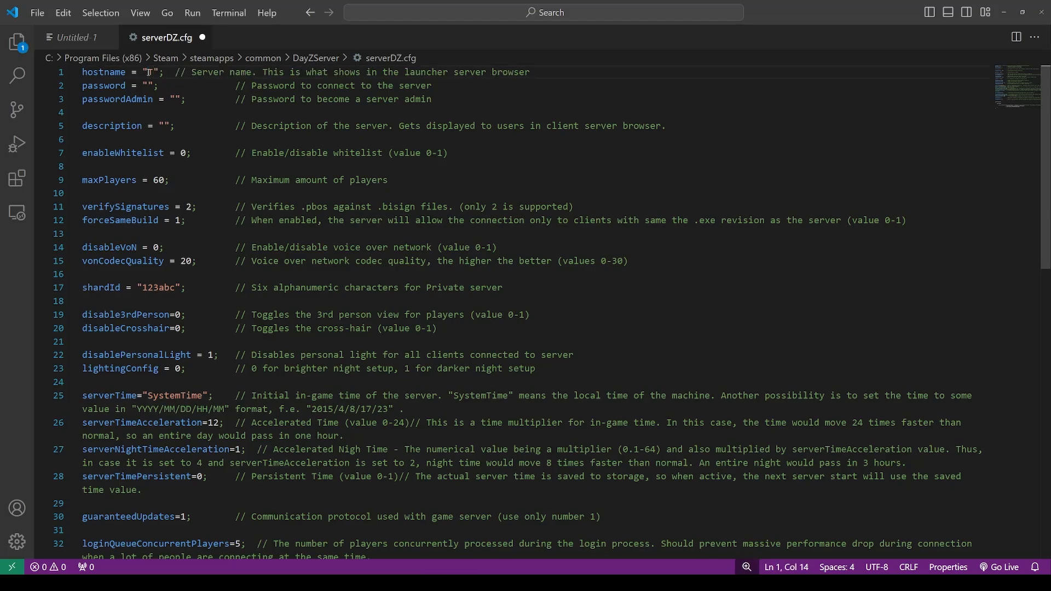
{"action": "type", "text": "ThisIsLoot's"}
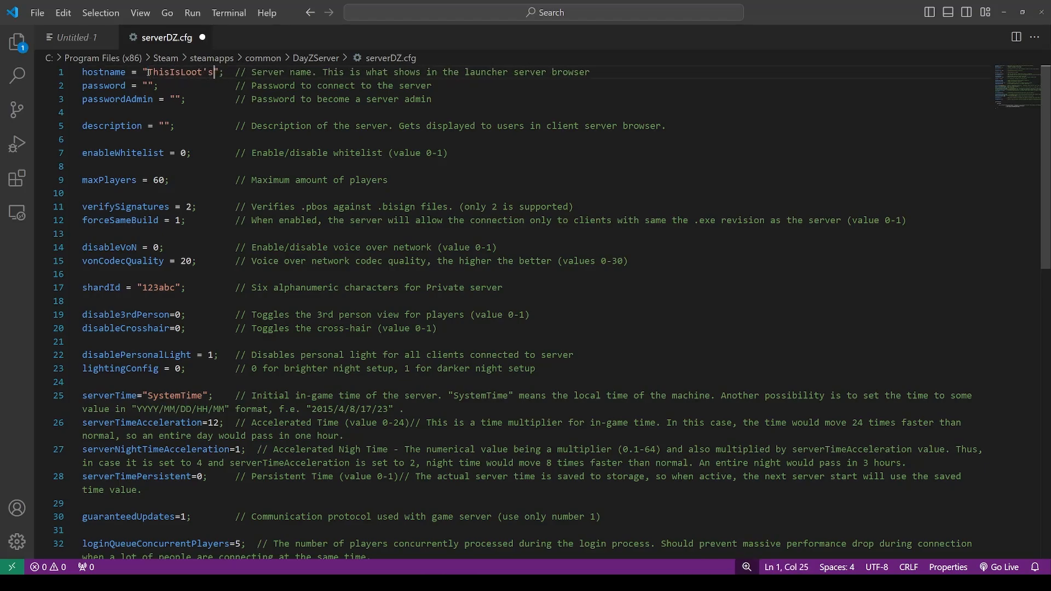
{"action": "type", "text": "YouTube"}
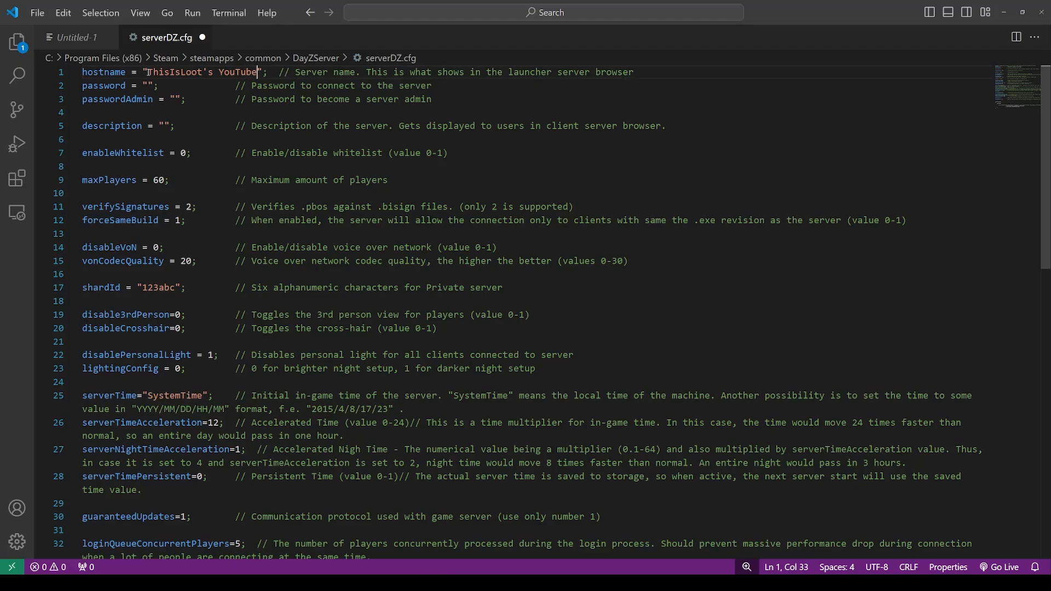
{"action": "type", "text": "How To Ser"}
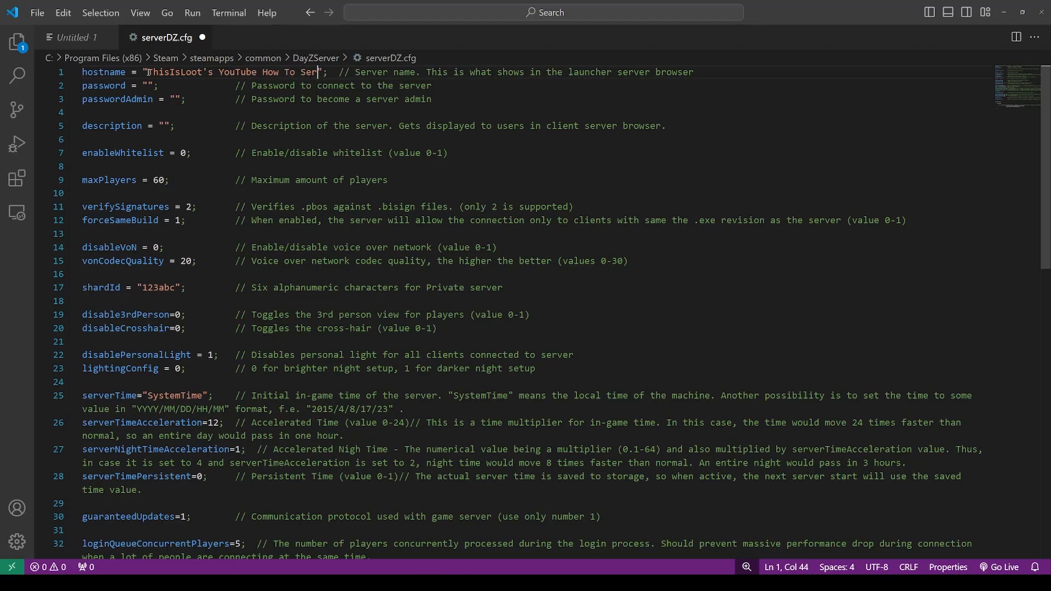
{"action": "type", "text": "ver"}
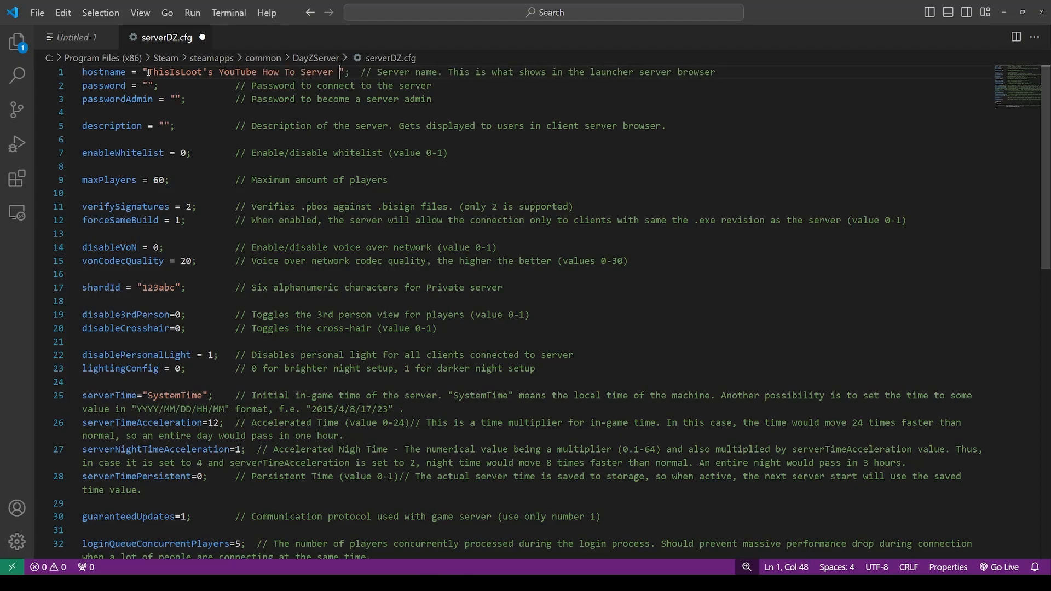
{"action": "type", "text": "- Sakhal"}
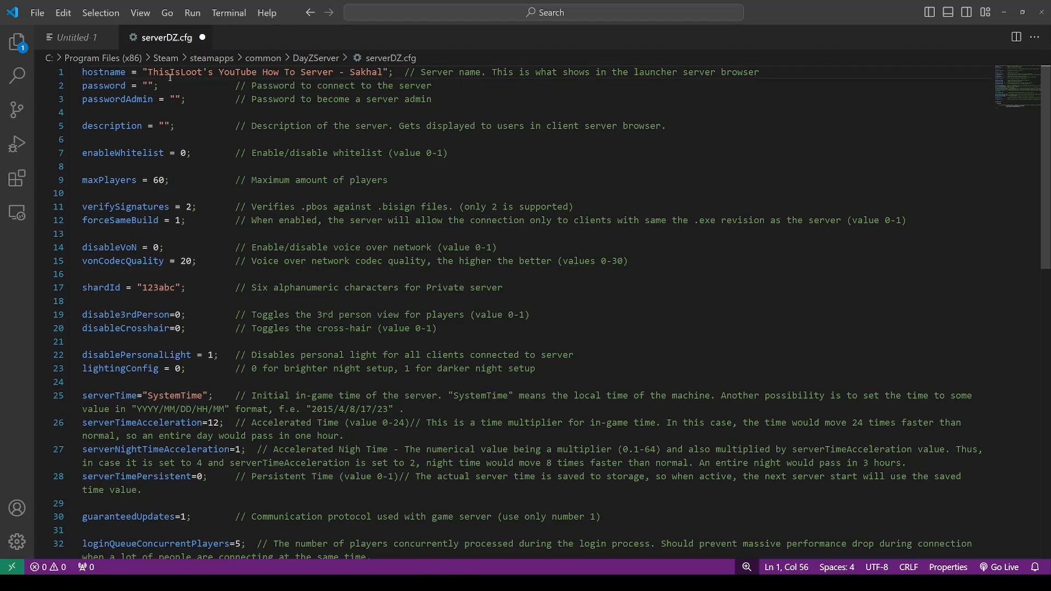
Add a comment "// DLC mission Sakhal: dayzOffline.sakhal" under class Missions.
{"action": "scroll", "scroll_direction": "down", "scroll_amount": 3}
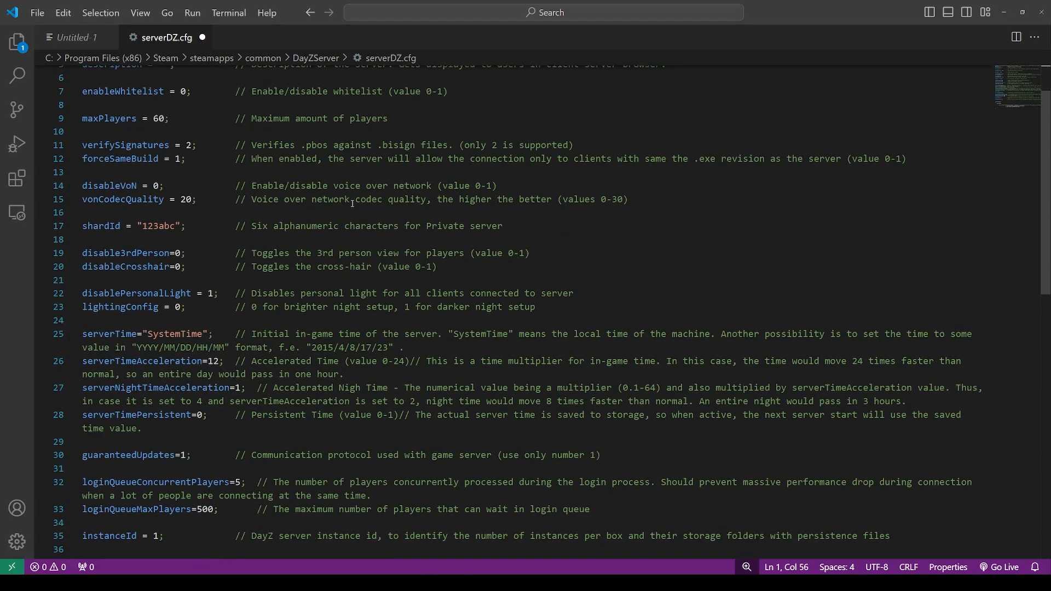
{"action": "scroll", "scroll_direction": "down", "scroll_amount": 3}
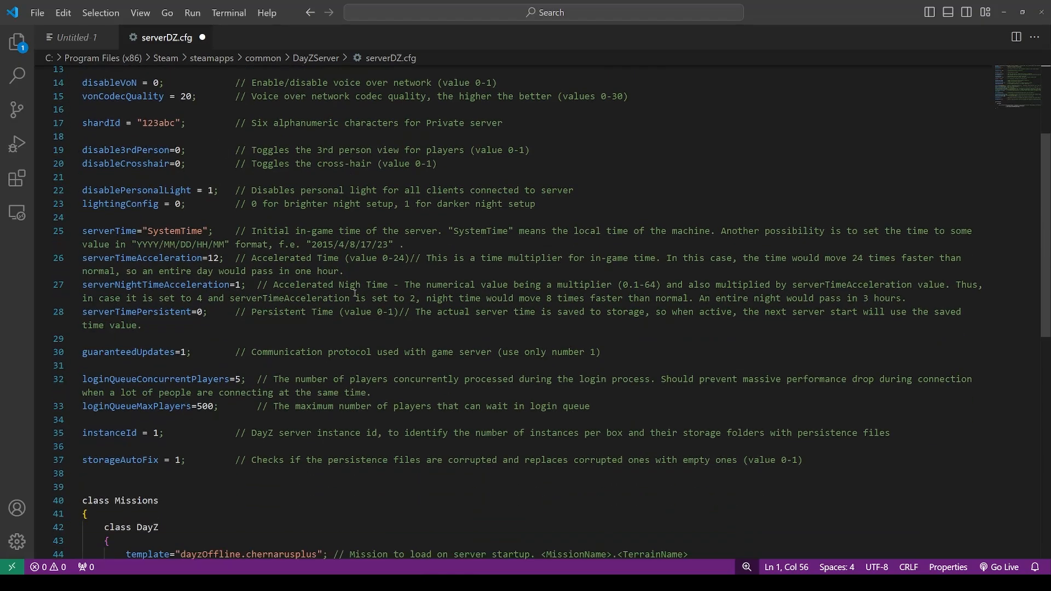
{"action": "scroll", "scroll_direction": "down", "scroll_amount": 3}
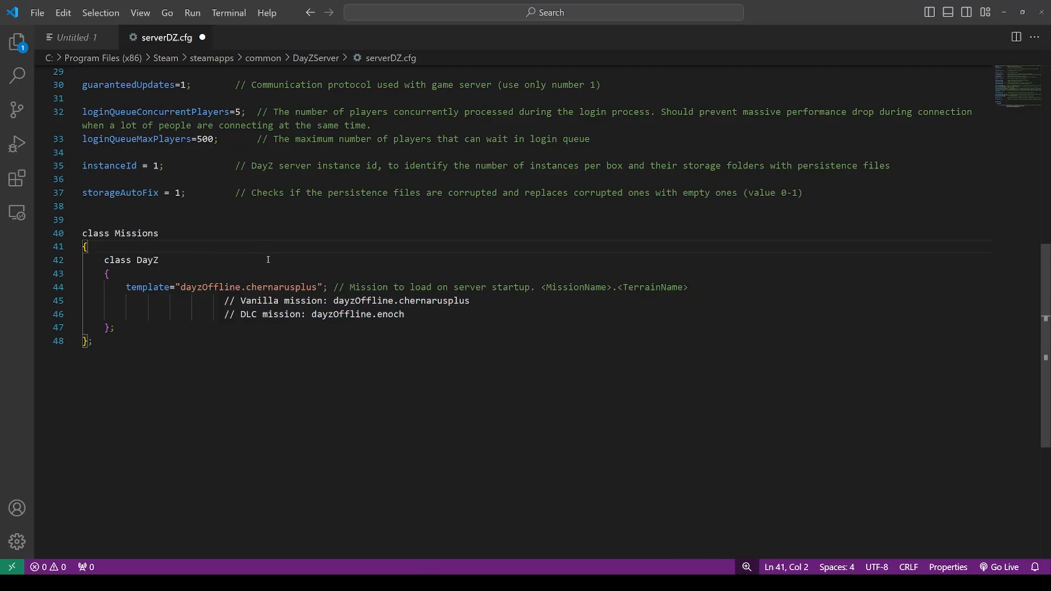
{"action": "mouse_move", "coordinate": [414, 321]}
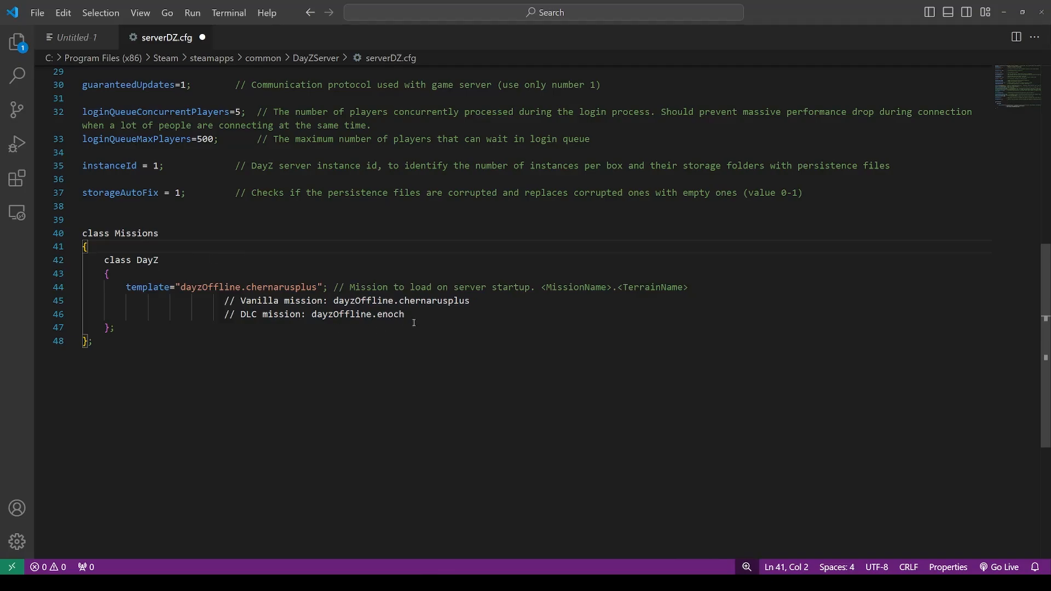
{"action": "left_click_drag", "start_coordinate": [225, 314], "coordinate": [404, 314]}
{"action": "type", "text": "// DLC mission Sakhal: dayzOffline.sakhal"}
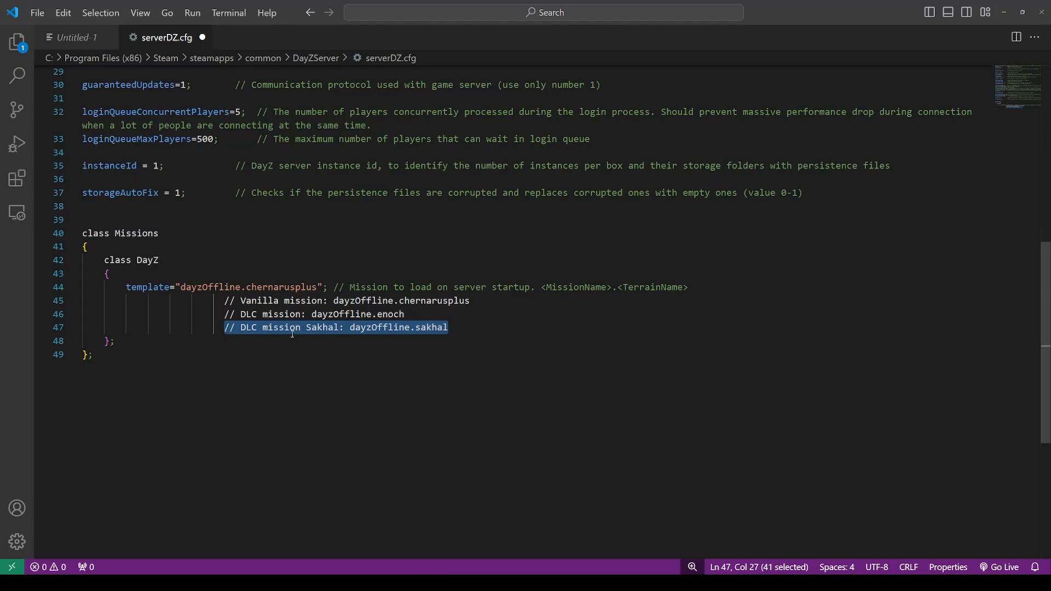
Change the mission template from dayzOffline.chernarusplus to dayzOffline.sakhal and save.
{"action": "double_click", "coordinate": [320, 327]}
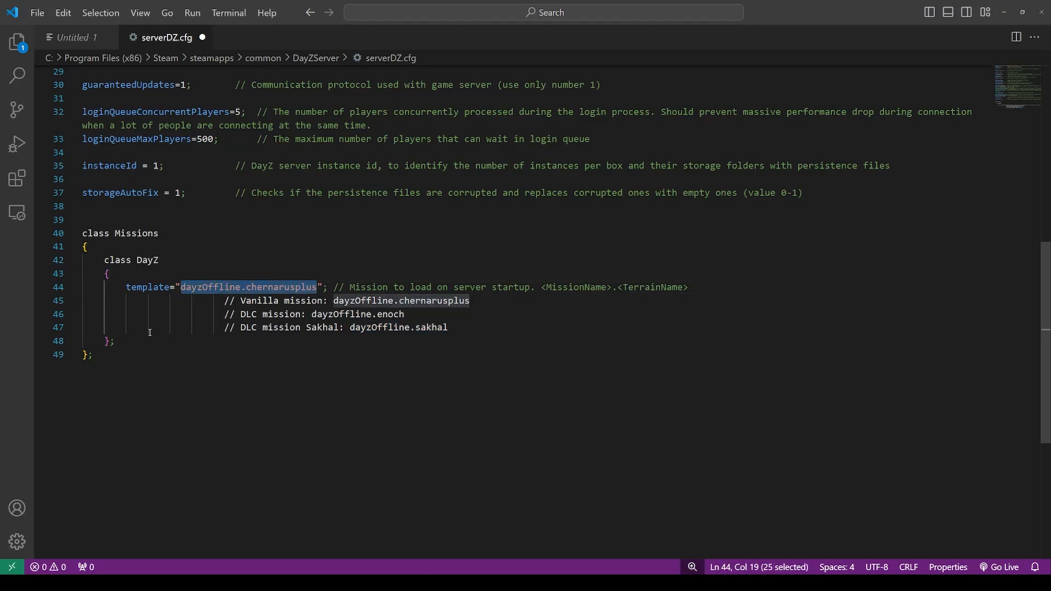
{"action": "double_click", "coordinate": [272, 287]}
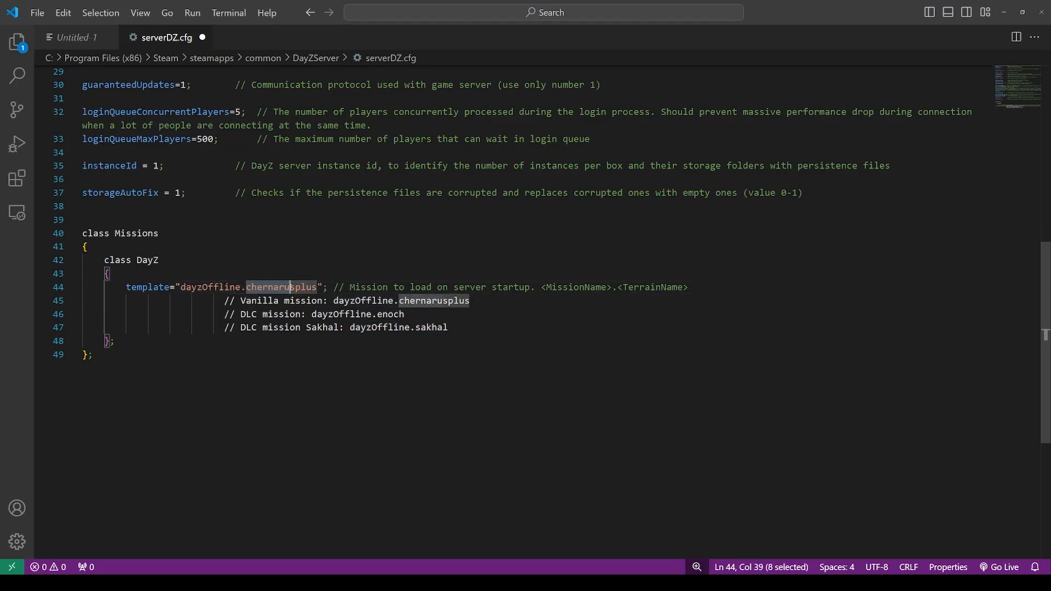
{"action": "left_click", "coordinate": [308, 287]}
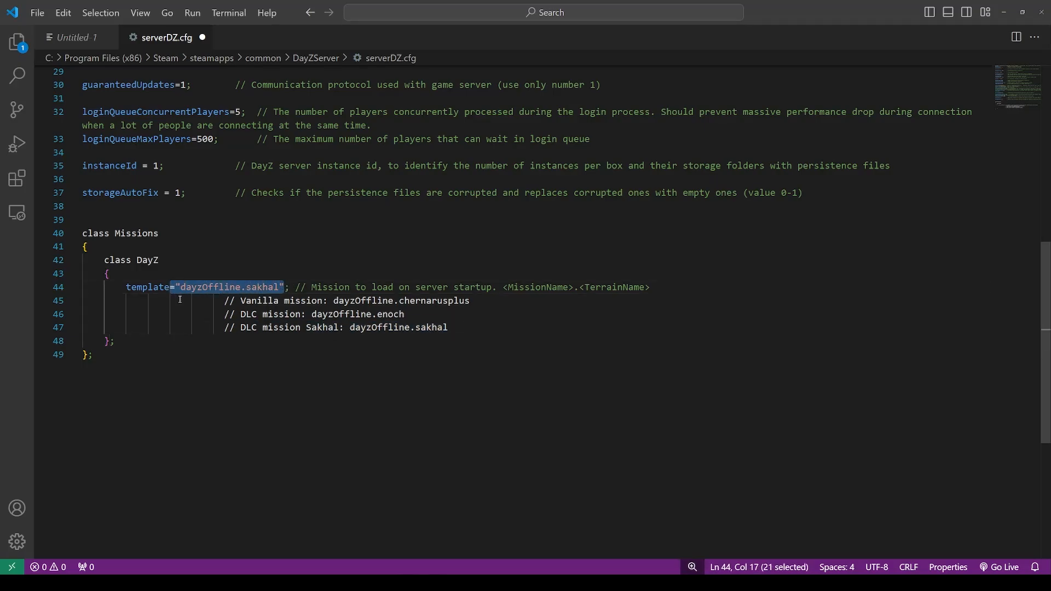
{"action": "scroll", "scroll_direction": "up", "scroll_amount": 3}
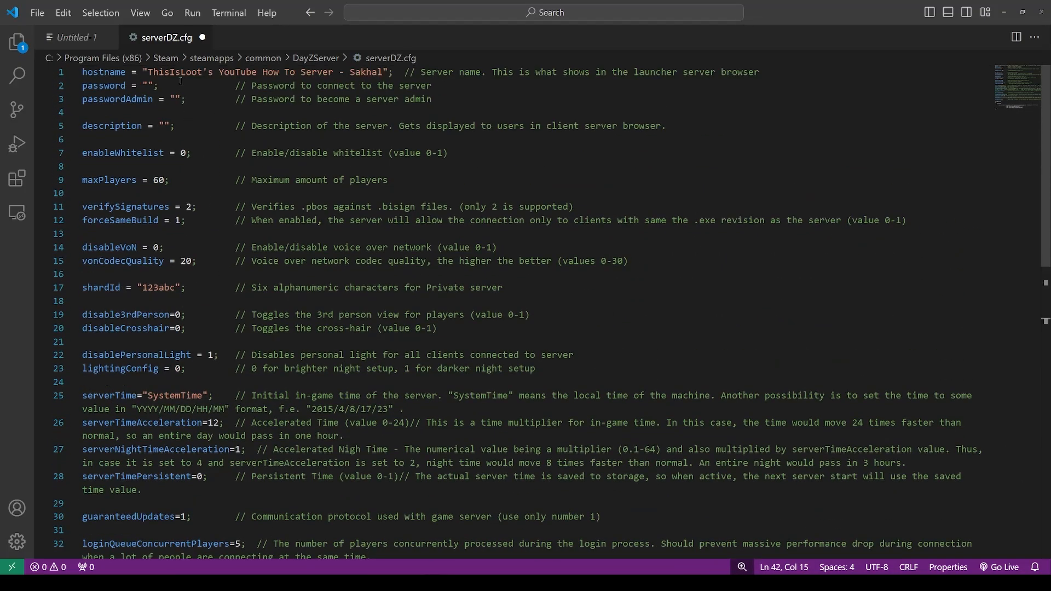
{"action": "scroll", "scroll_direction": "down", "scroll_amount": 3}
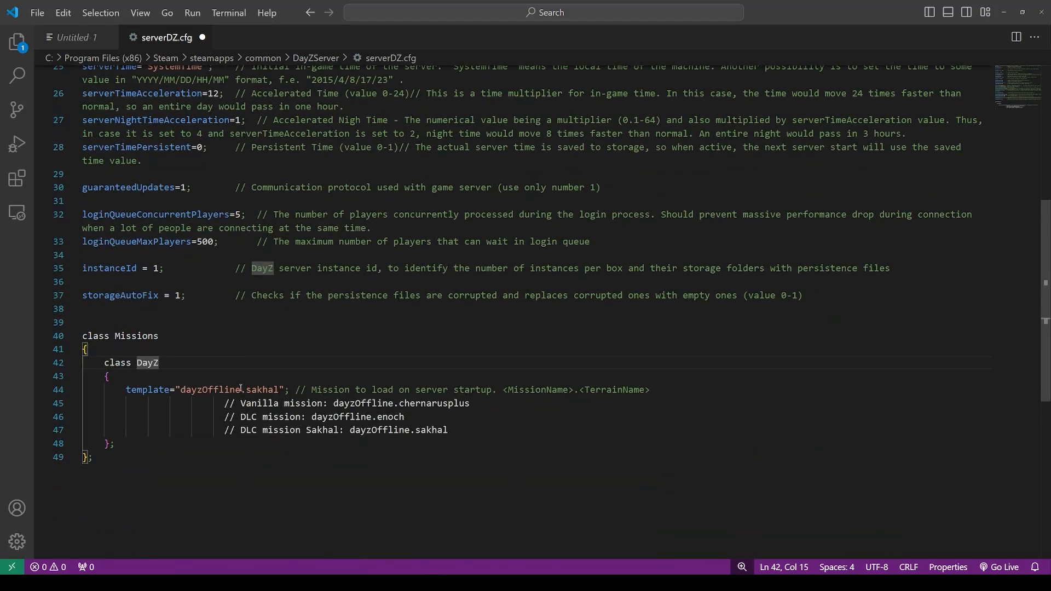
{"action": "scroll", "scroll_direction": "up", "scroll_amount": 3}
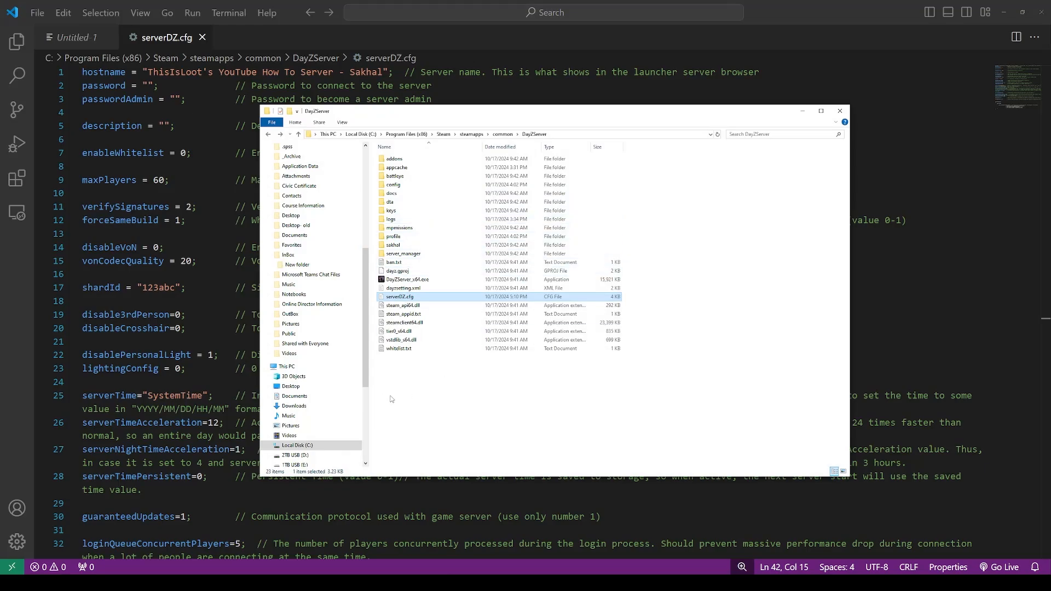
Create a new text document renamed serverStart.bat, confirming the extension change.
{"action": "right_click", "coordinate": [391, 398]}
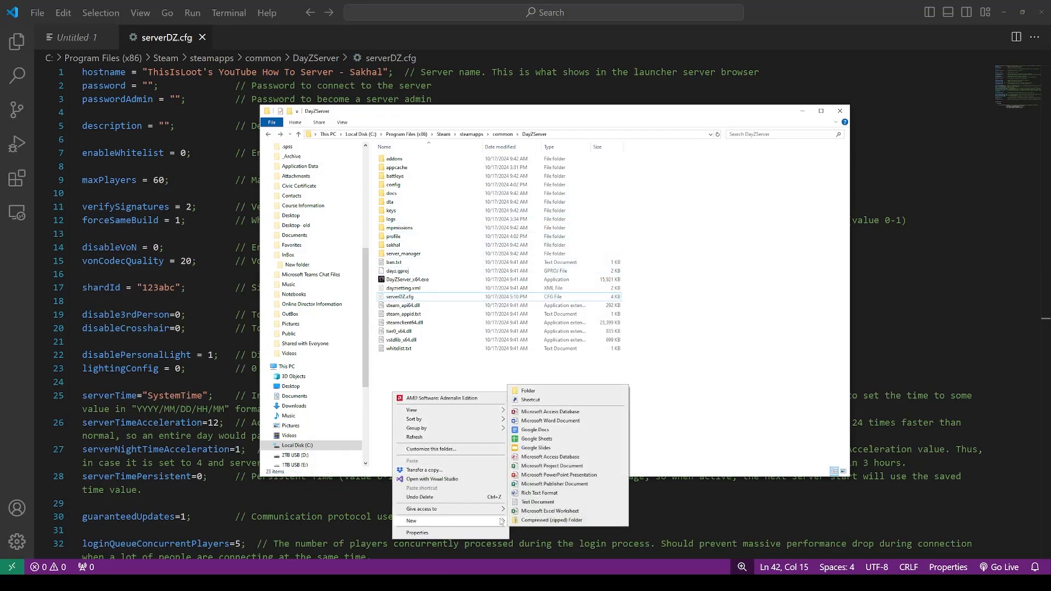
{"action": "left_click", "coordinate": [537, 501]}
{"action": "type", "text": "serverStart.bat"}
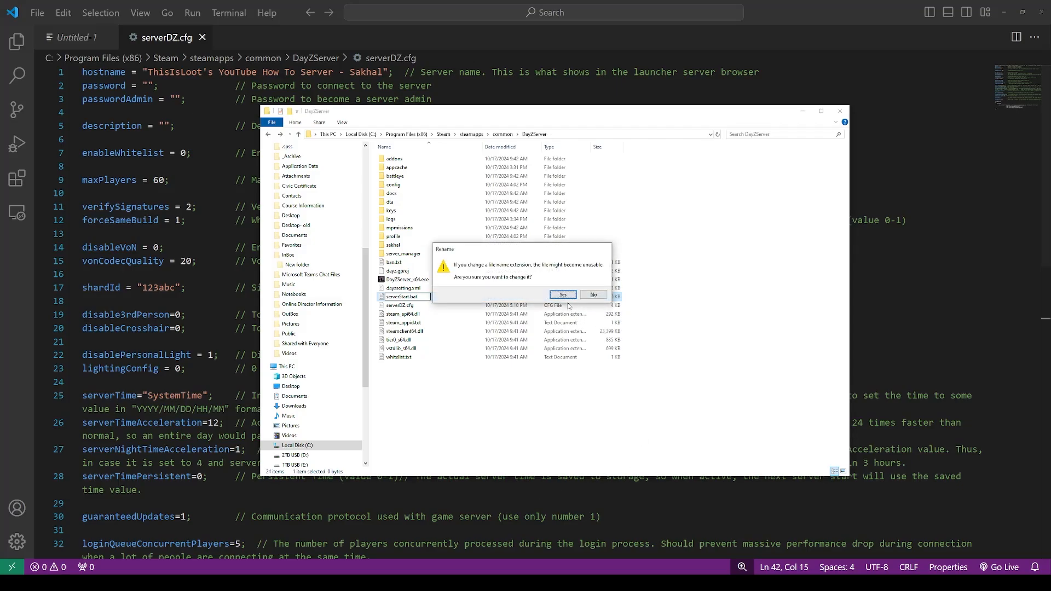
{"action": "left_click", "coordinate": [562, 295]}
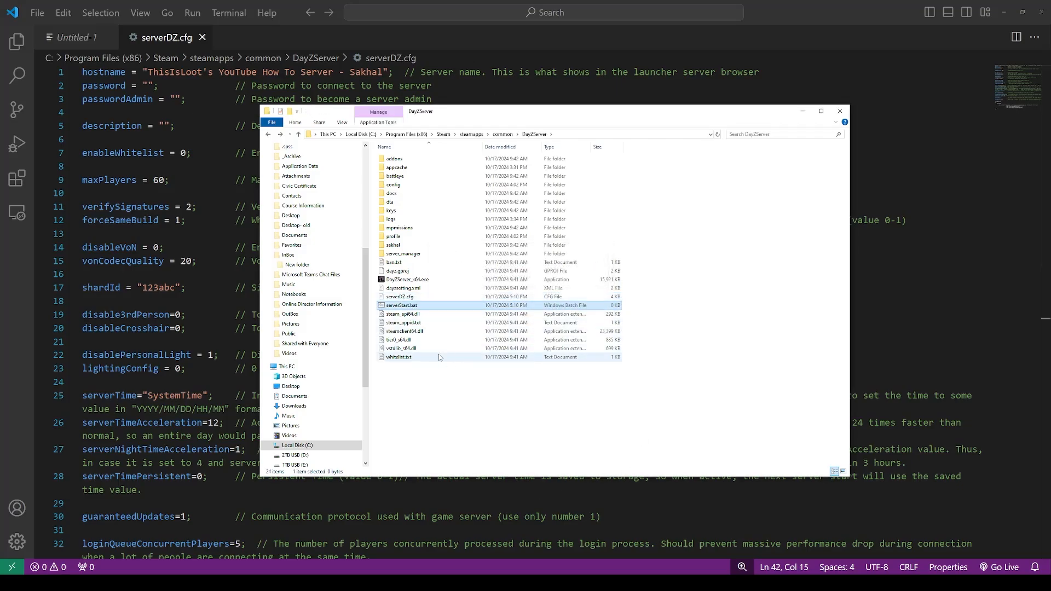
{"action": "mouse_move", "coordinate": [421, 314]}
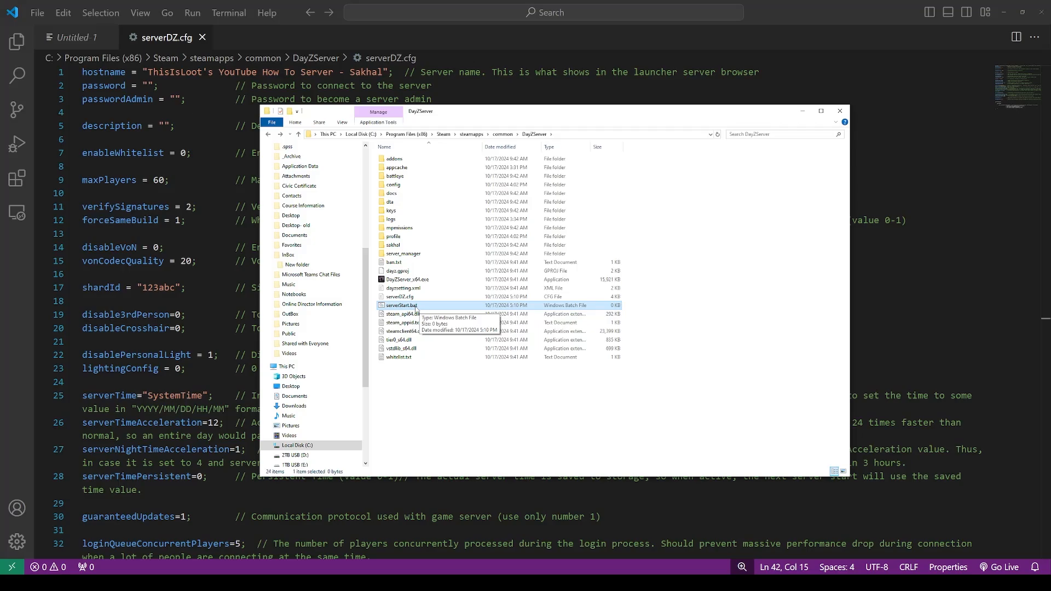
Dismiss the 'can't run on your PC' error after running the empty serverStart.bat.
{"action": "double_click", "coordinate": [400, 305]}
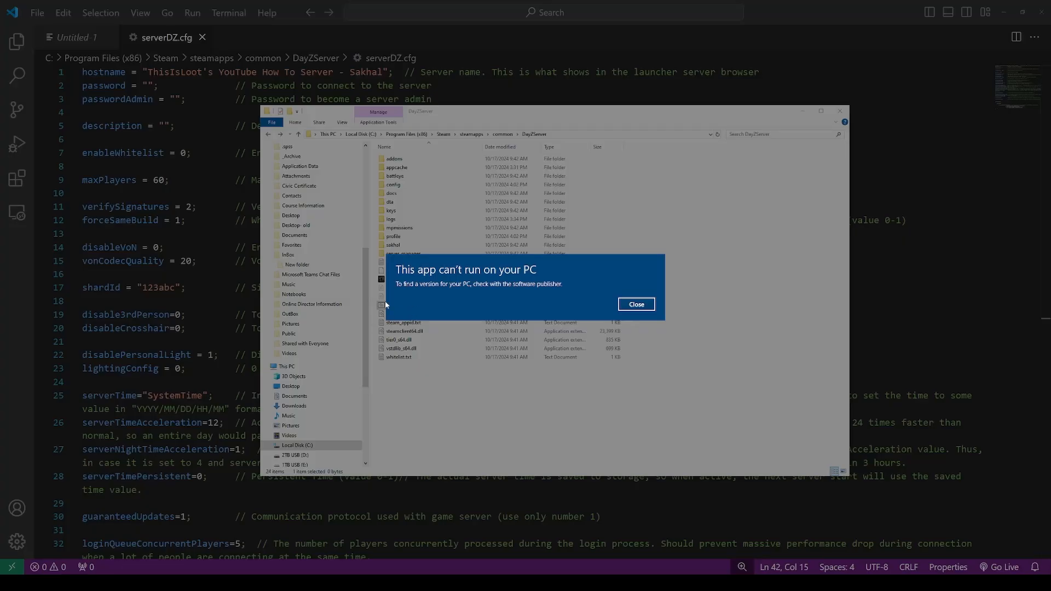
{"action": "left_click", "coordinate": [634, 303]}
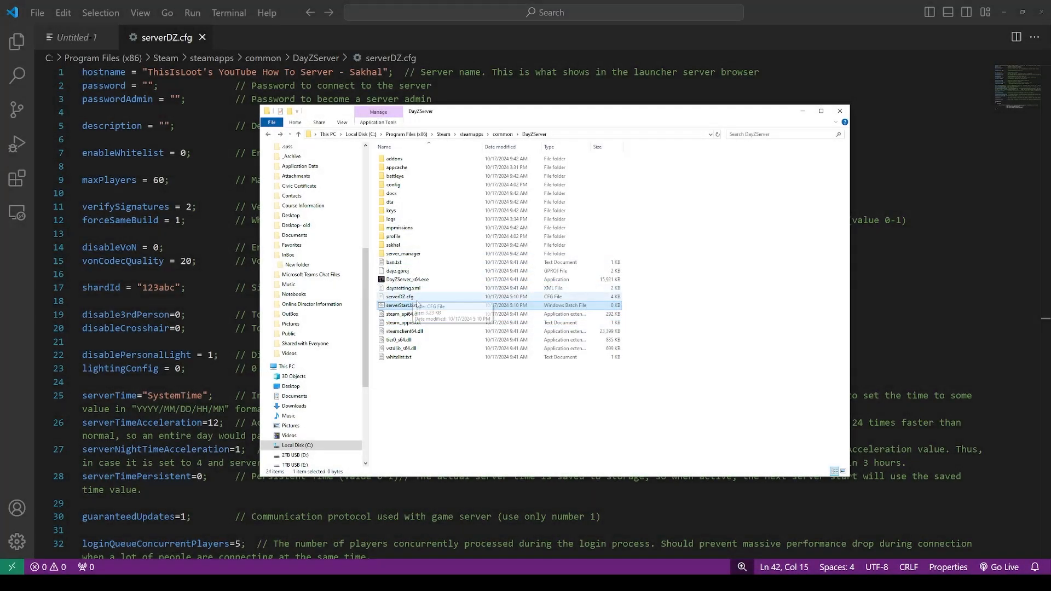
{"action": "right_click", "coordinate": [398, 305]}
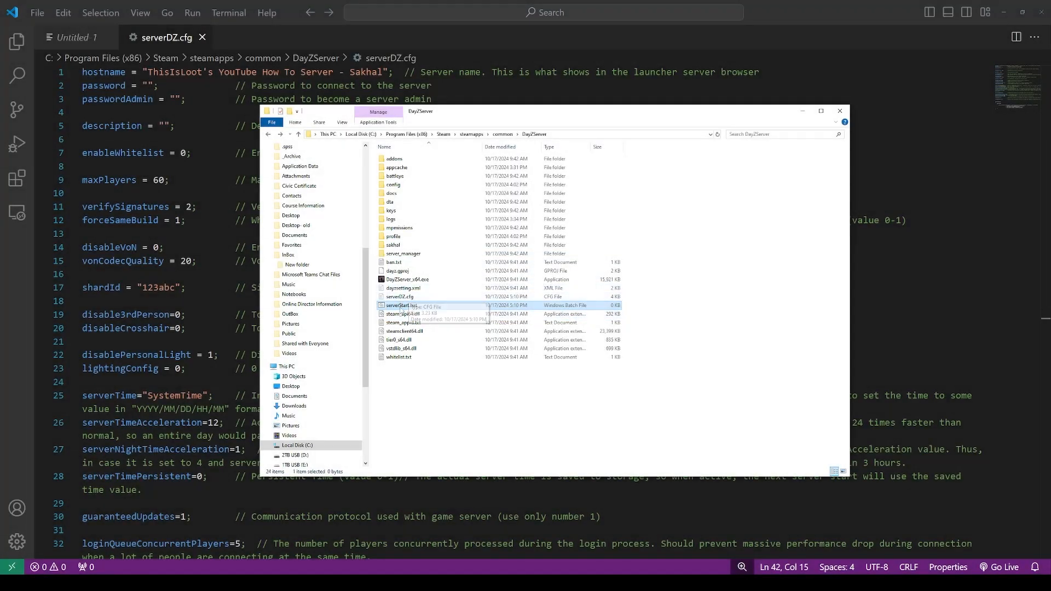
Paste the DayZ-Server-Files repo's serverStart.bat script into the empty serverStart.bat.
{"action": "double_click", "coordinate": [400, 306]}
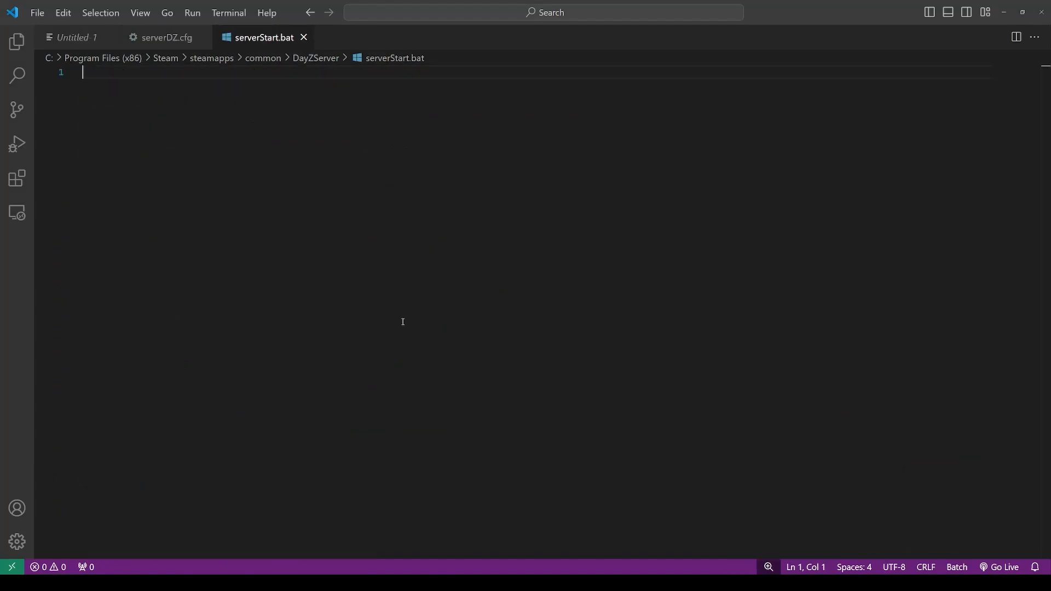
{"action": "mouse_move", "coordinate": [330, 243]}
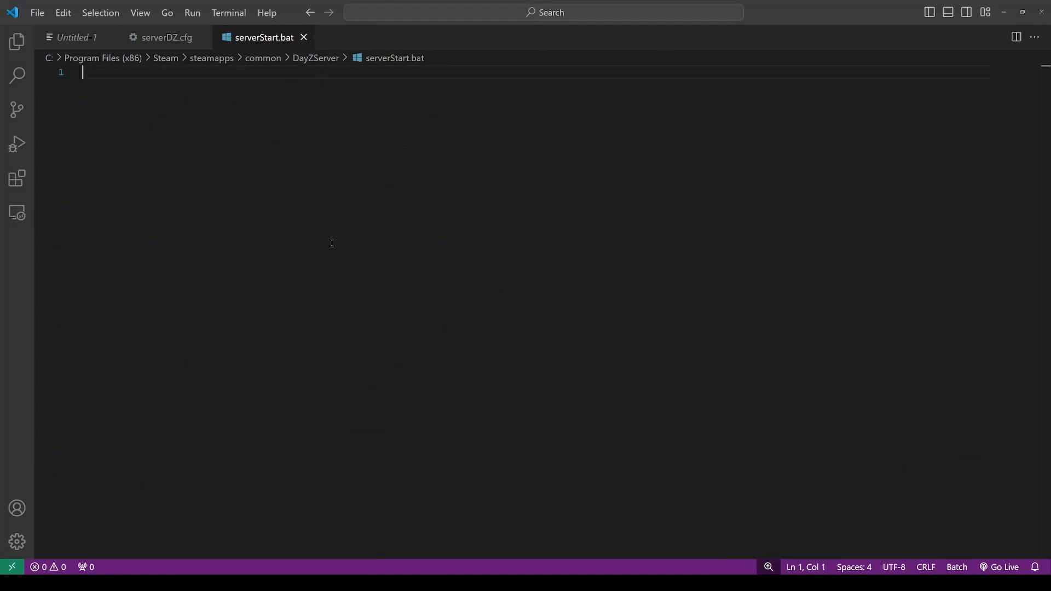
{"action": "mouse_move", "coordinate": [350, 253]}
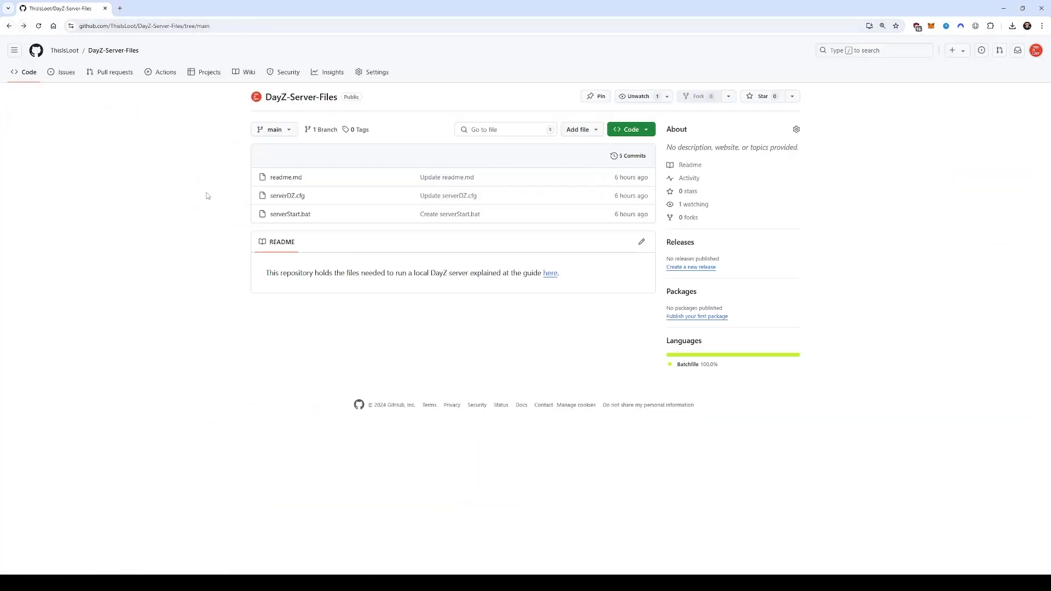
{"action": "left_click", "coordinate": [290, 213]}
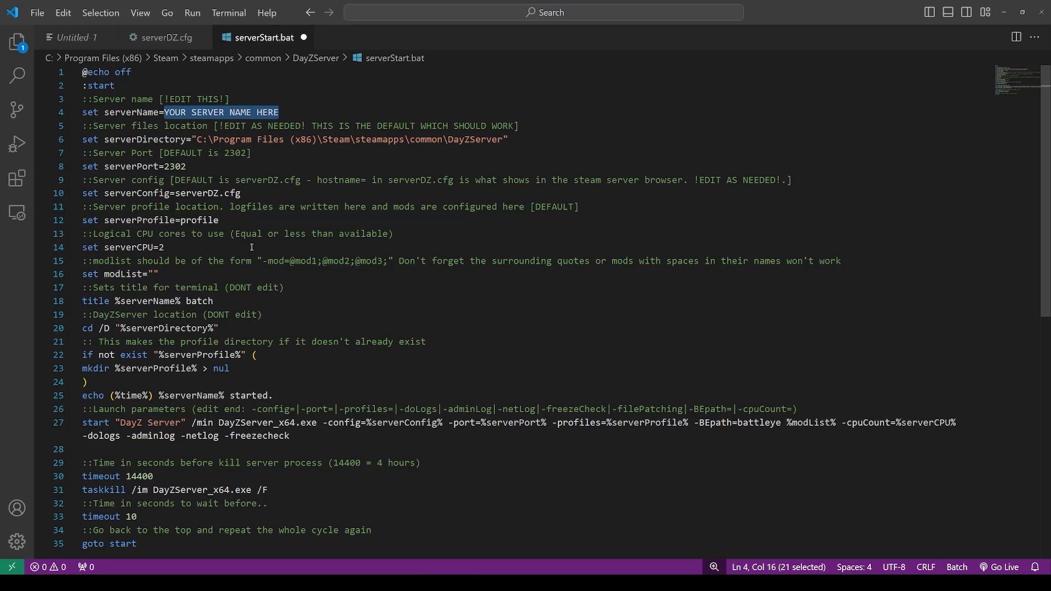
Set serverName to ThisIsLoots Sakhal-1, keeping serverPort=2302 and serverConfig=serverDZ.cfg.
{"action": "type", "text": "This"}
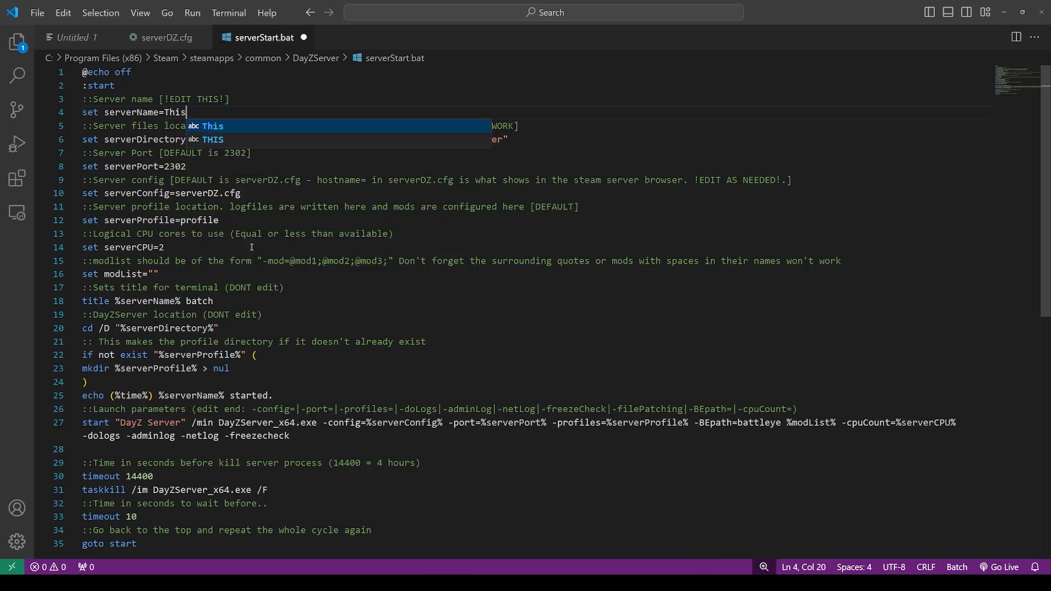
{"action": "type", "text": "IsL"}
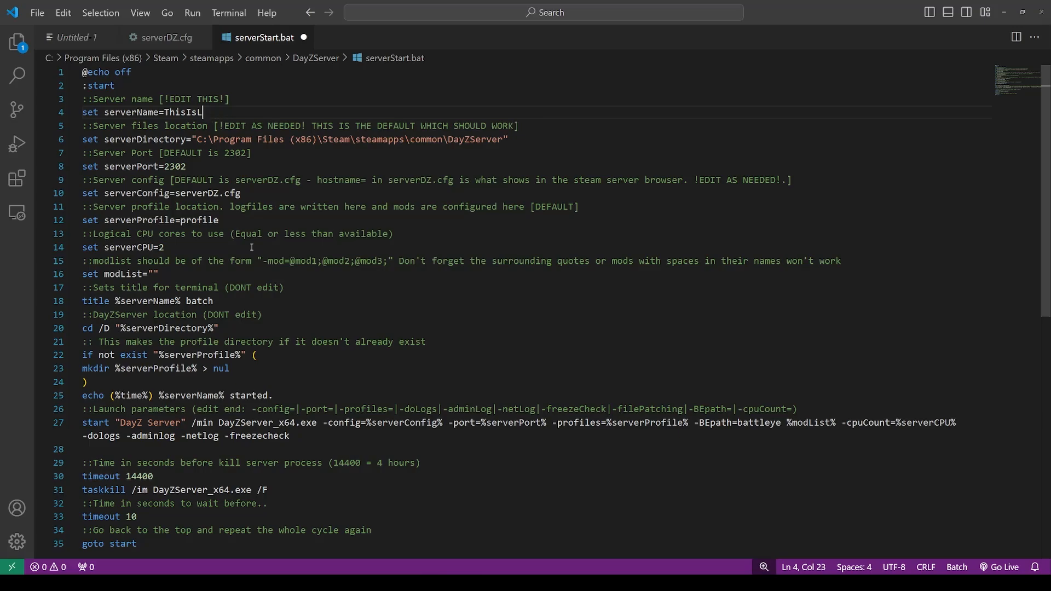
{"action": "type", "text": "oots"}
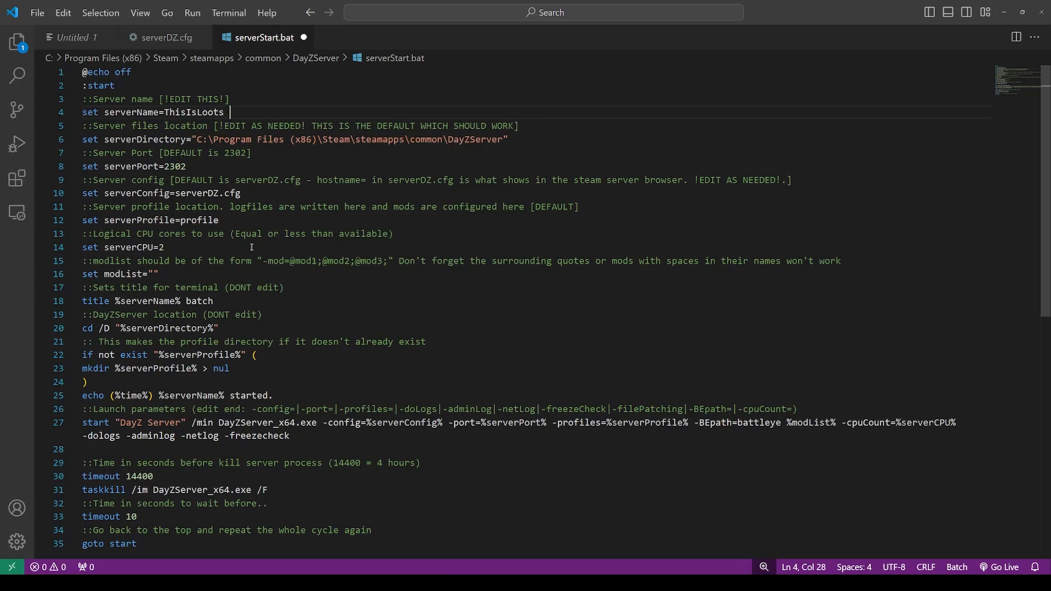
{"action": "type", "text": "Sakhal1"}
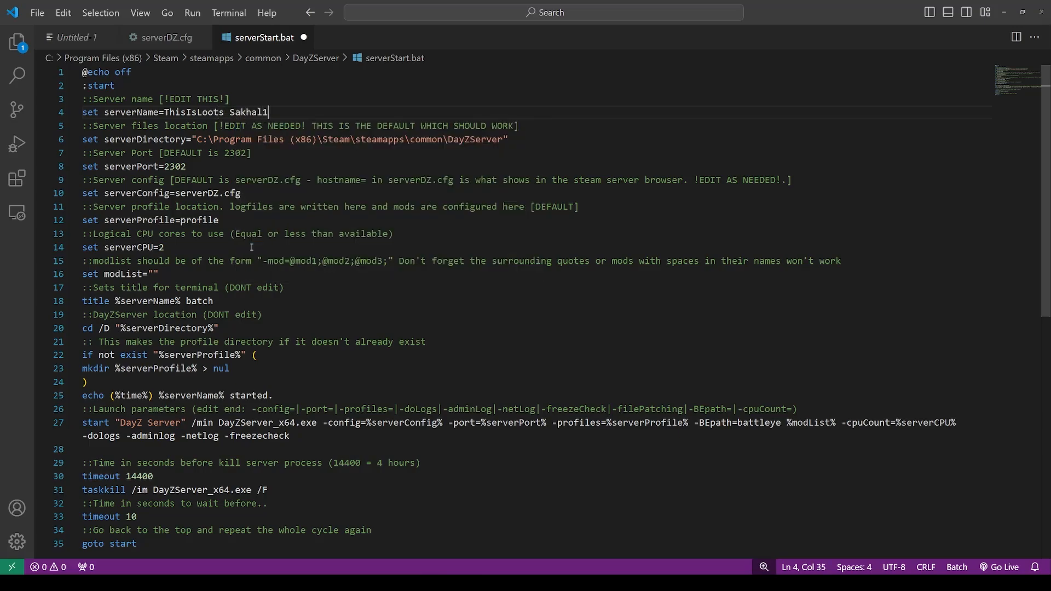
{"action": "type", "text": "-"}
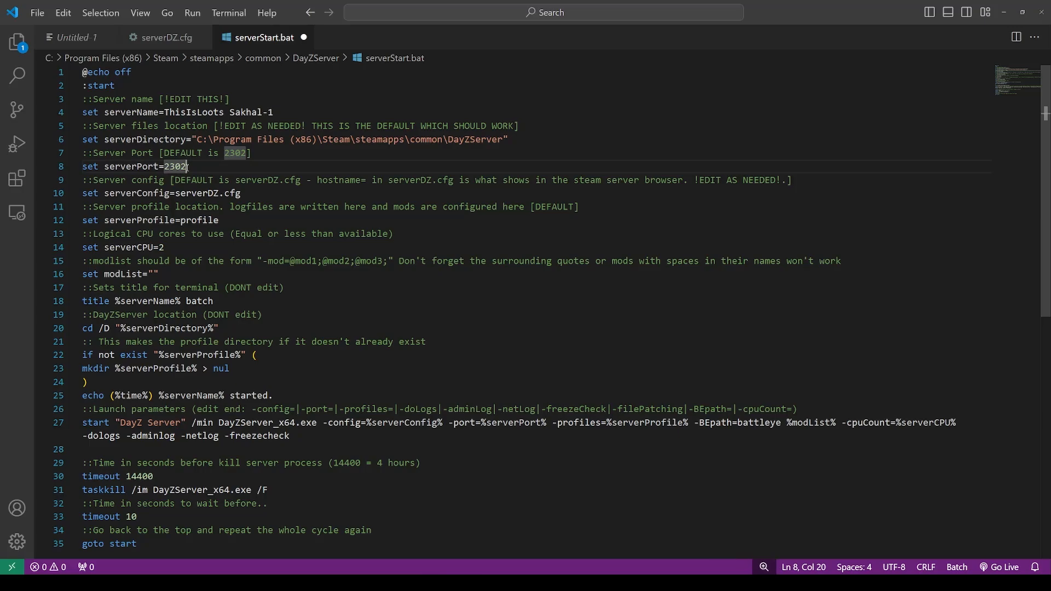
{"action": "double_click", "coordinate": [208, 193]}
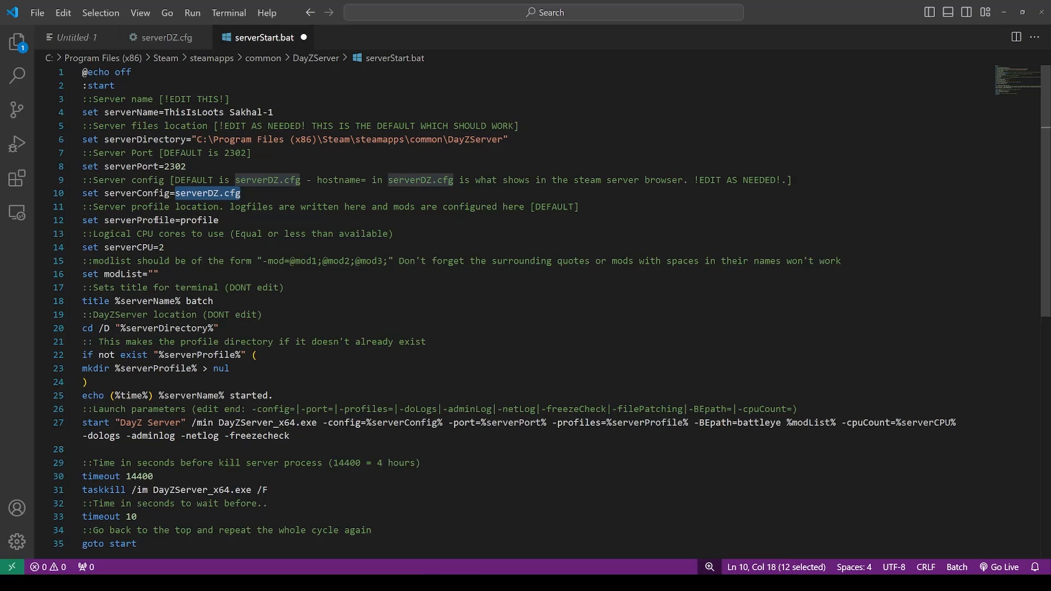
{"action": "mouse_move", "coordinate": [165, 37]}
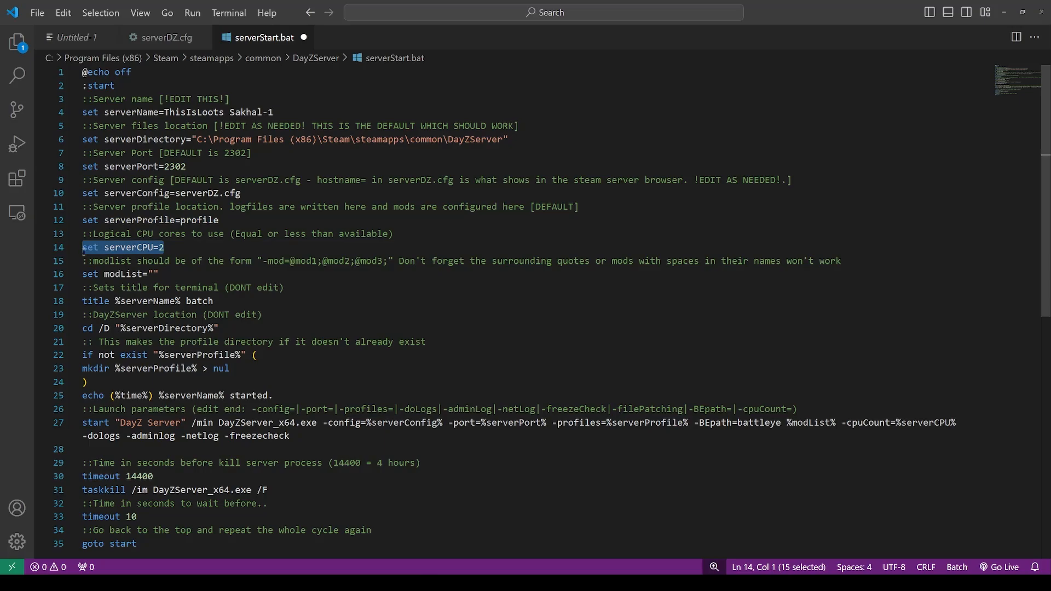
{"action": "left_click", "coordinate": [165, 247]}
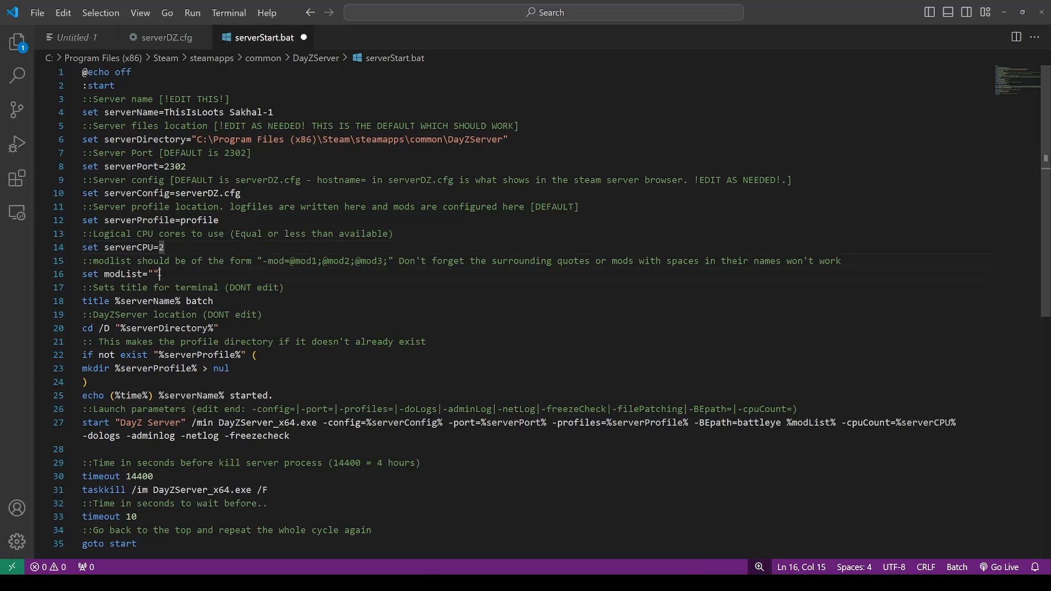
{"action": "triple_click", "coordinate": [120, 274]}
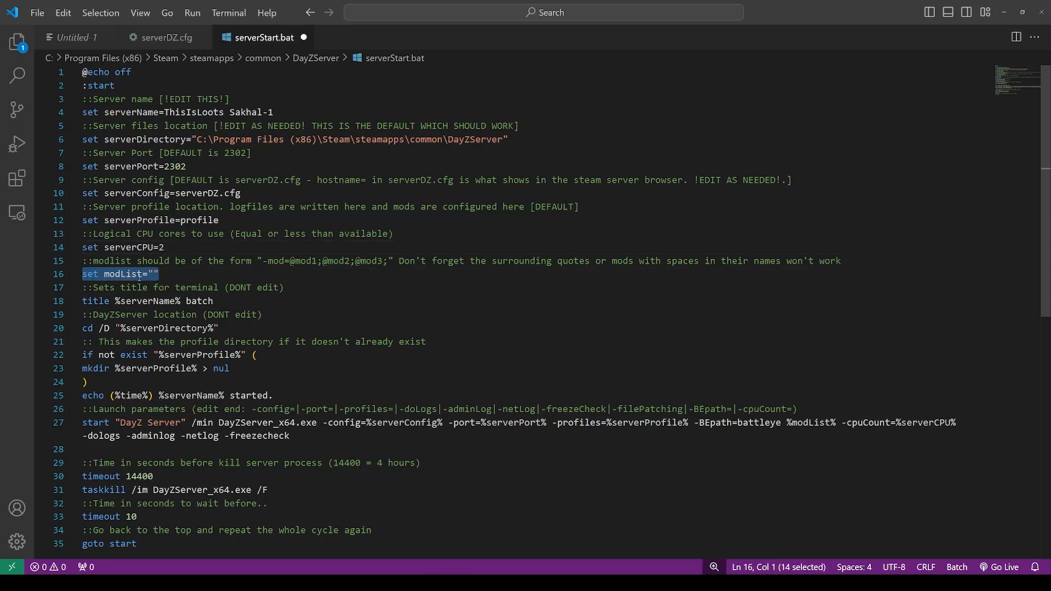
{"action": "left_click", "coordinate": [153, 273]}
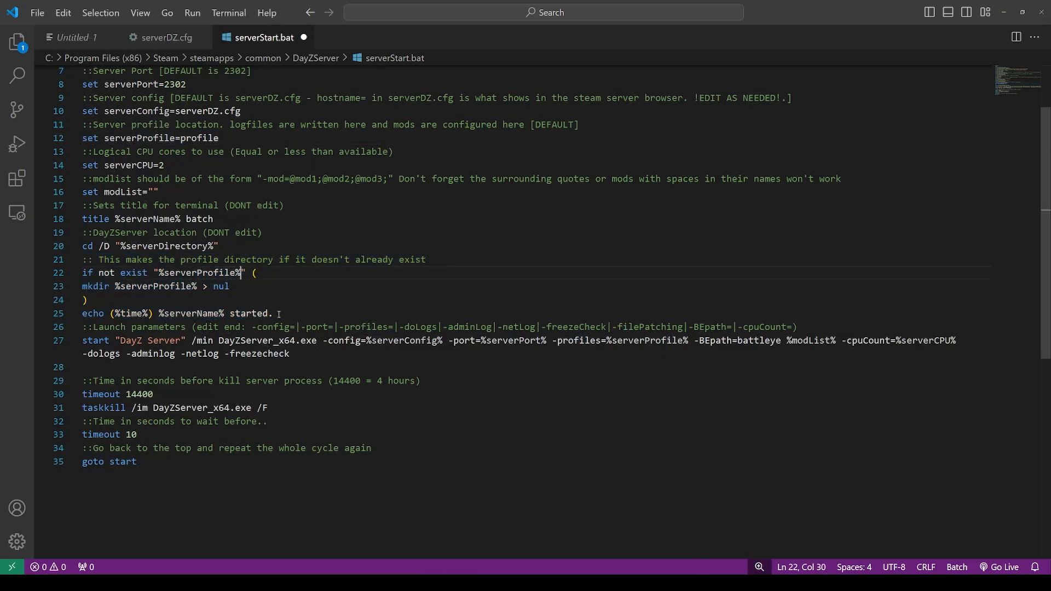
{"action": "left_click_drag", "start_coordinate": [240, 272], "coordinate": [274, 313]}
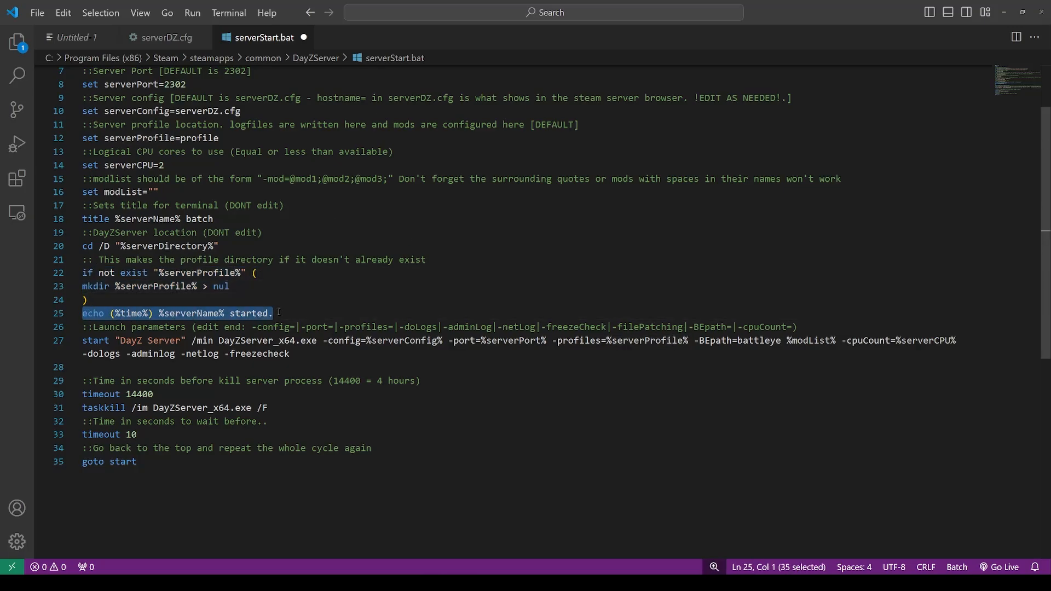
{"action": "double_click", "coordinate": [196, 313]}
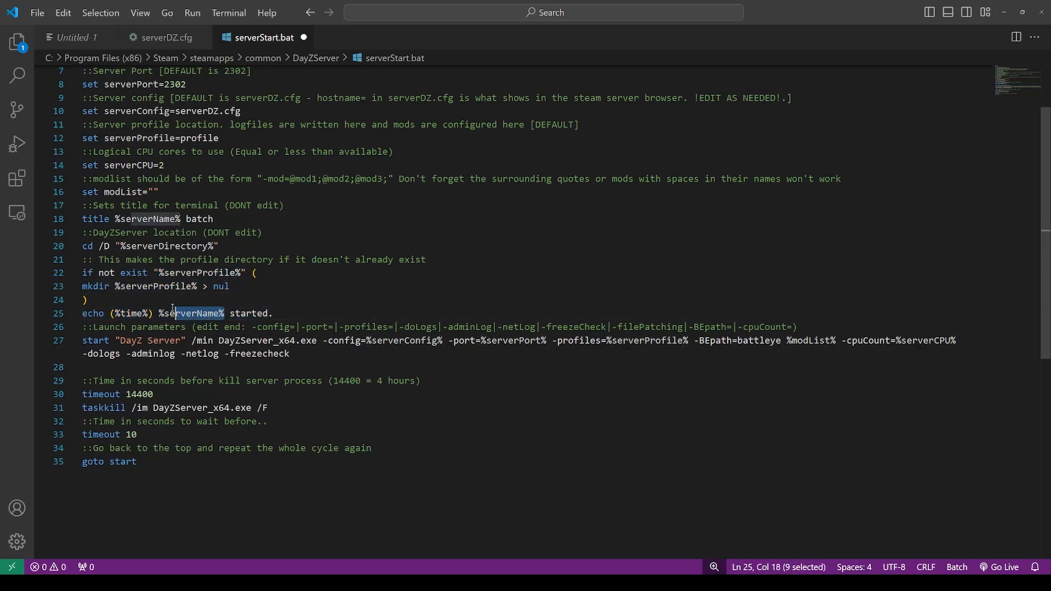
{"action": "scroll", "scroll_direction": "up", "scroll_amount": 3}
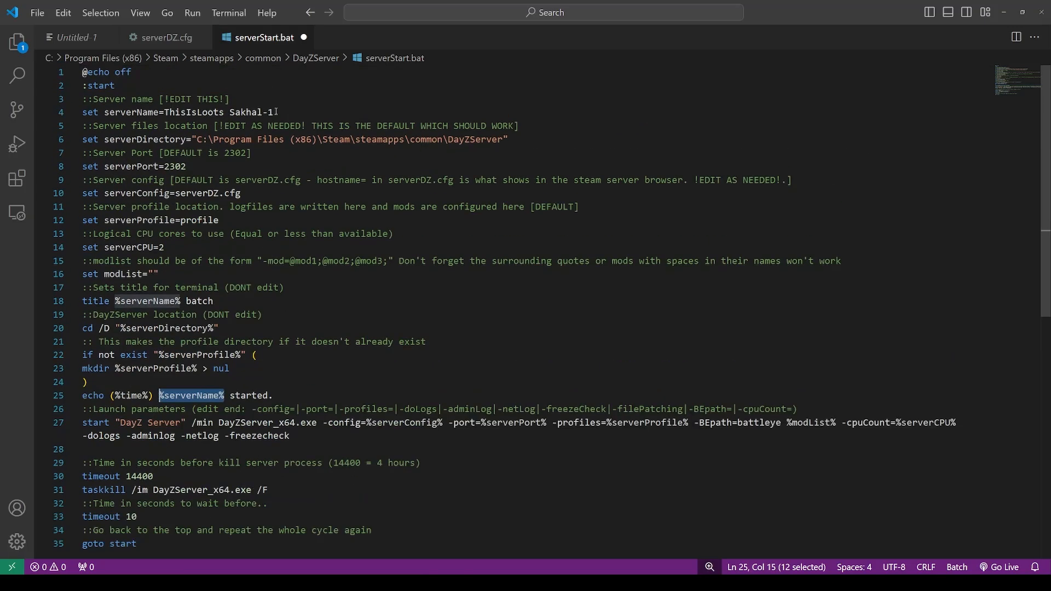
{"action": "scroll", "scroll_direction": "down", "scroll_amount": 3}
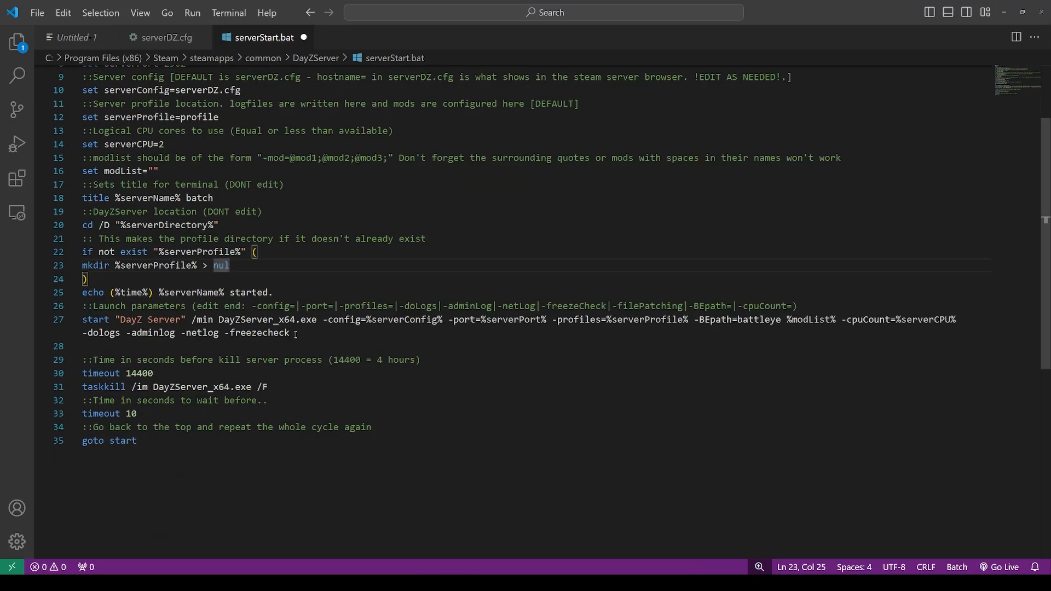
{"action": "left_click_drag", "start_coordinate": [82, 305], "coordinate": [289, 332]}
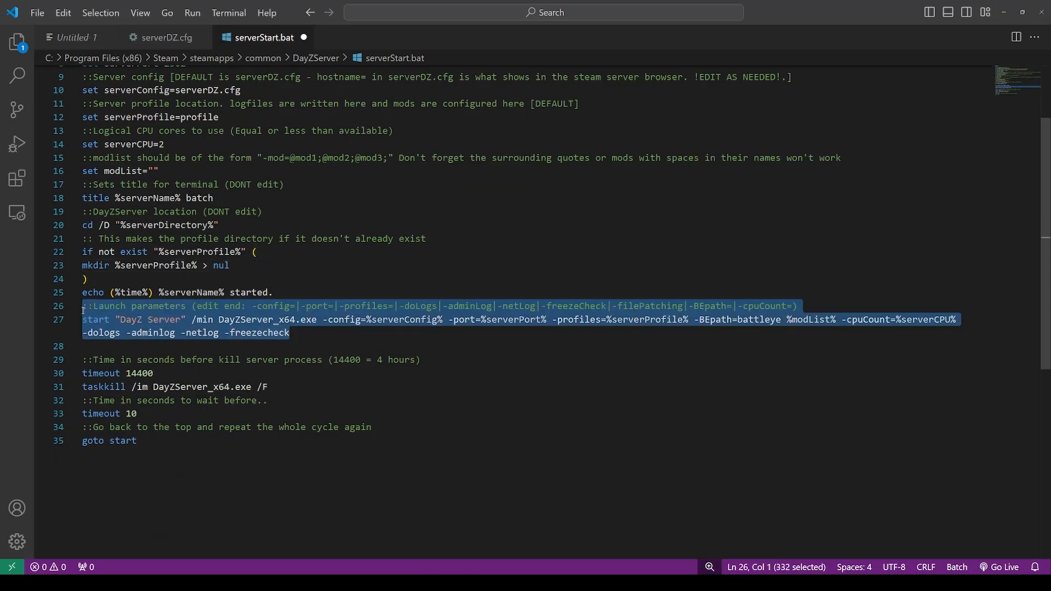
{"action": "mouse_move", "coordinate": [407, 322]}
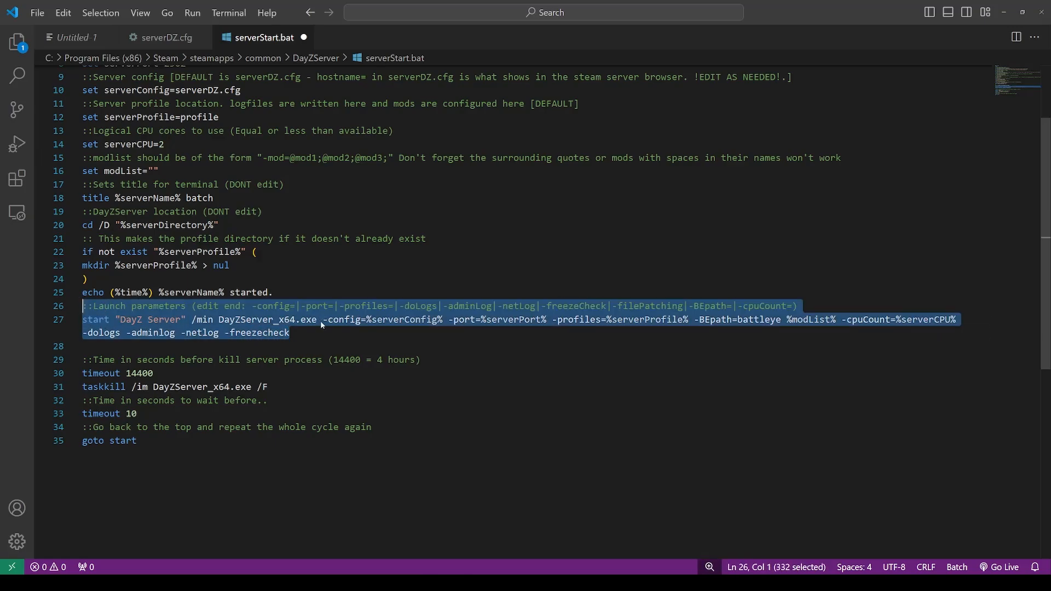
Read the wiki's Launch Parameters section, then bring back the DayZServer folder window.
{"action": "double_click", "coordinate": [267, 318]}
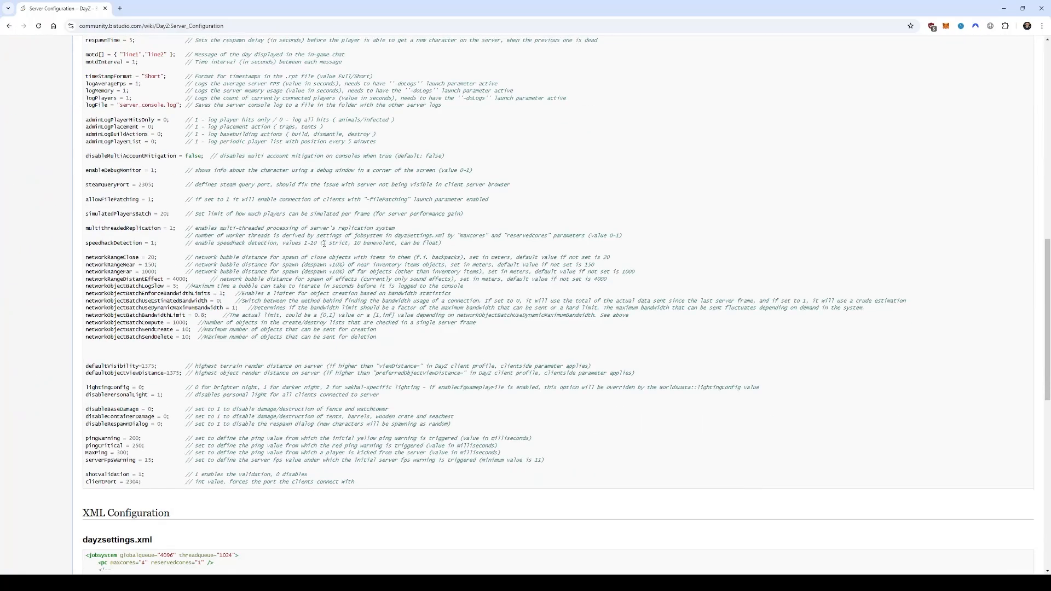
{"action": "scroll", "scroll_direction": "down", "scroll_amount": 3}
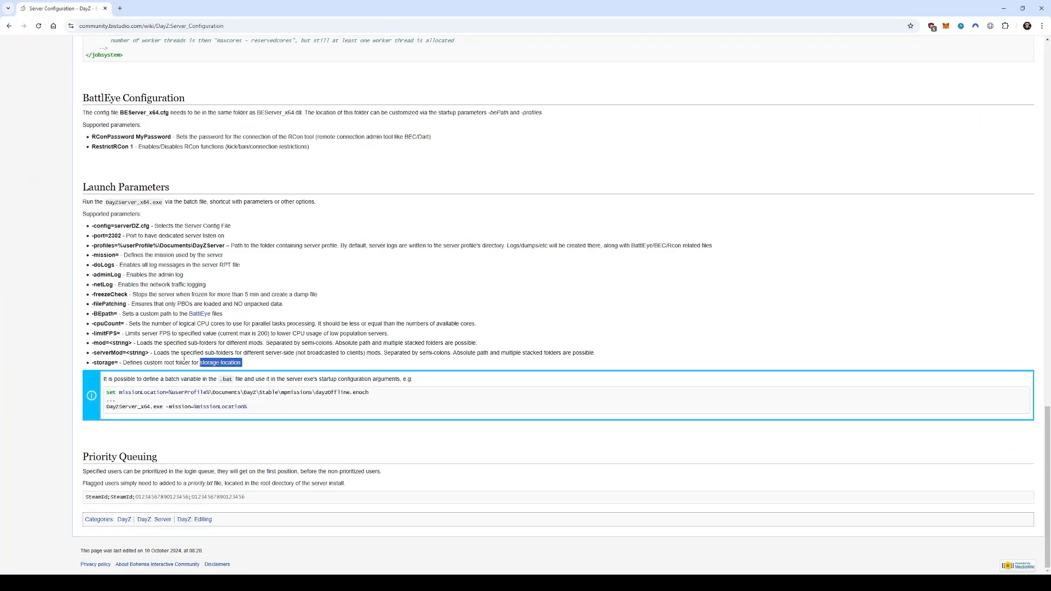
{"action": "left_click_drag", "start_coordinate": [83, 187], "coordinate": [242, 362]}
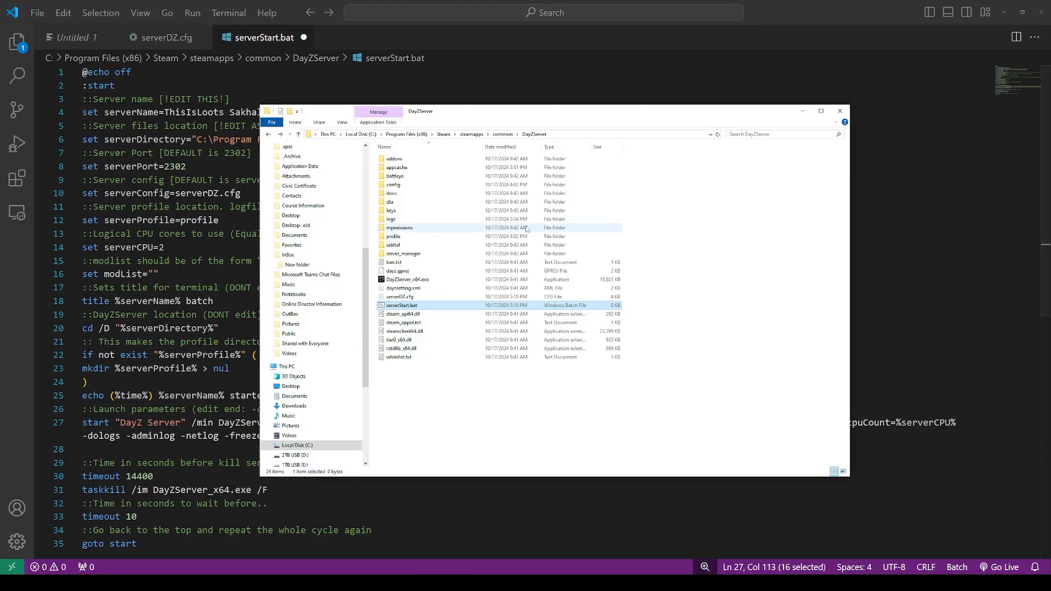
Review the -dologs, -adminlog, -netlog and -freezecheck launch flags on line 27 of serverStart.bat.
{"action": "left_click", "coordinate": [395, 175]}
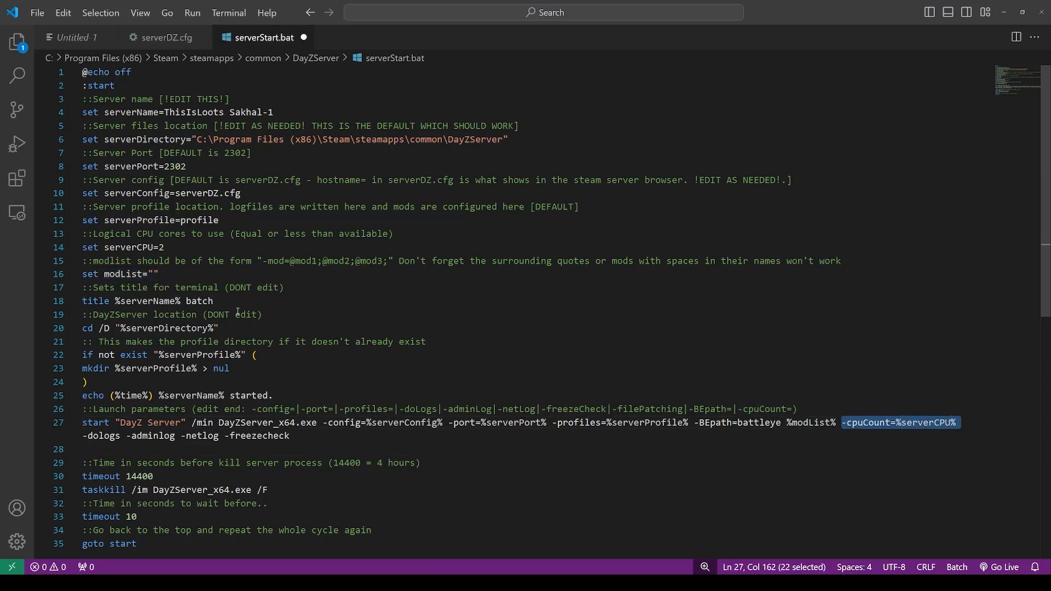
{"action": "double_click", "coordinate": [134, 247]}
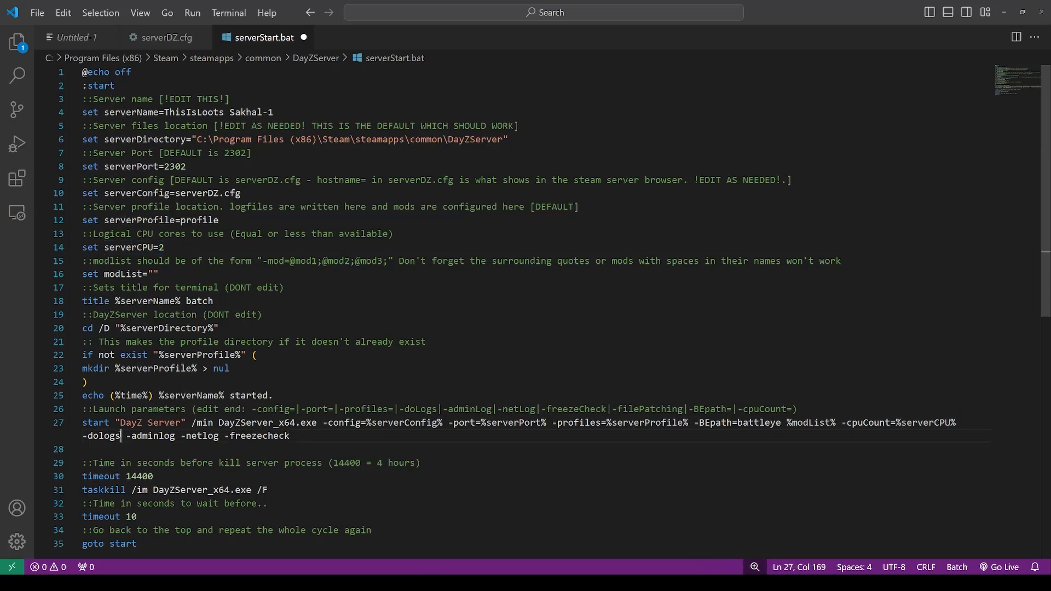
{"action": "double_click", "coordinate": [101, 436]}
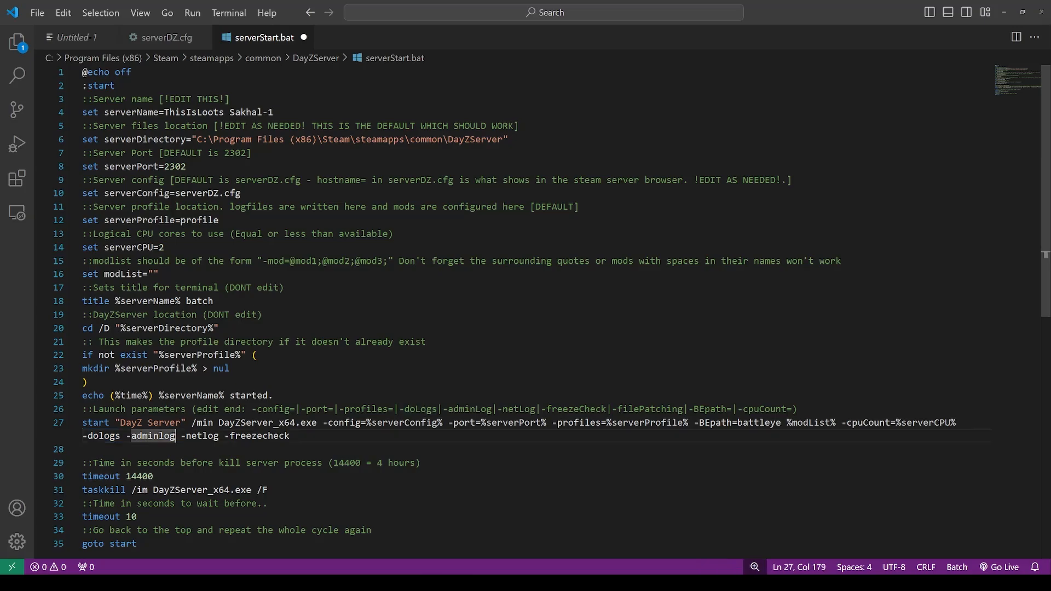
{"action": "double_click", "coordinate": [151, 435]}
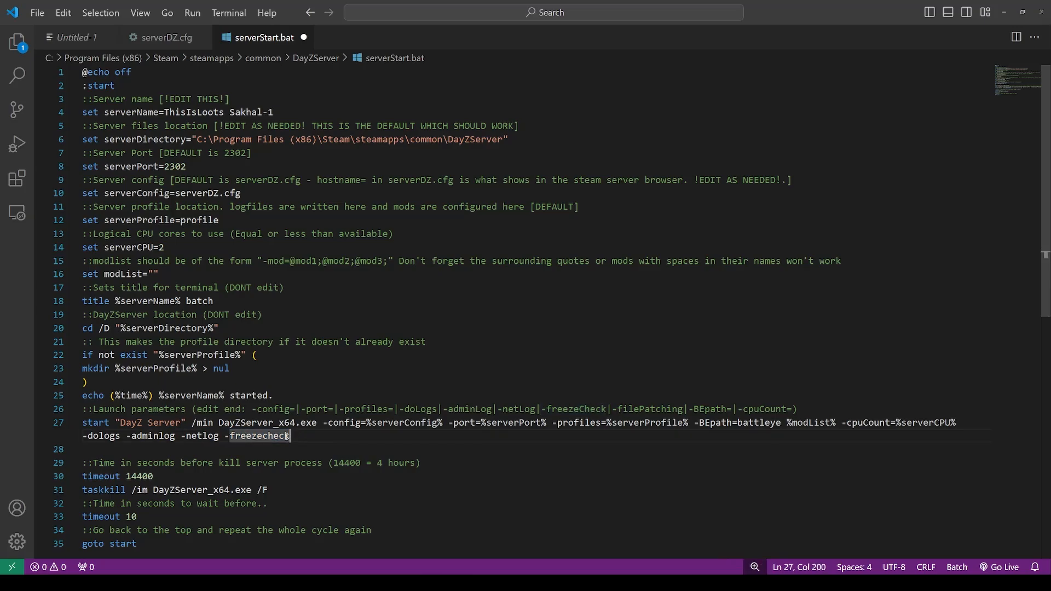
{"action": "double_click", "coordinate": [259, 435]}
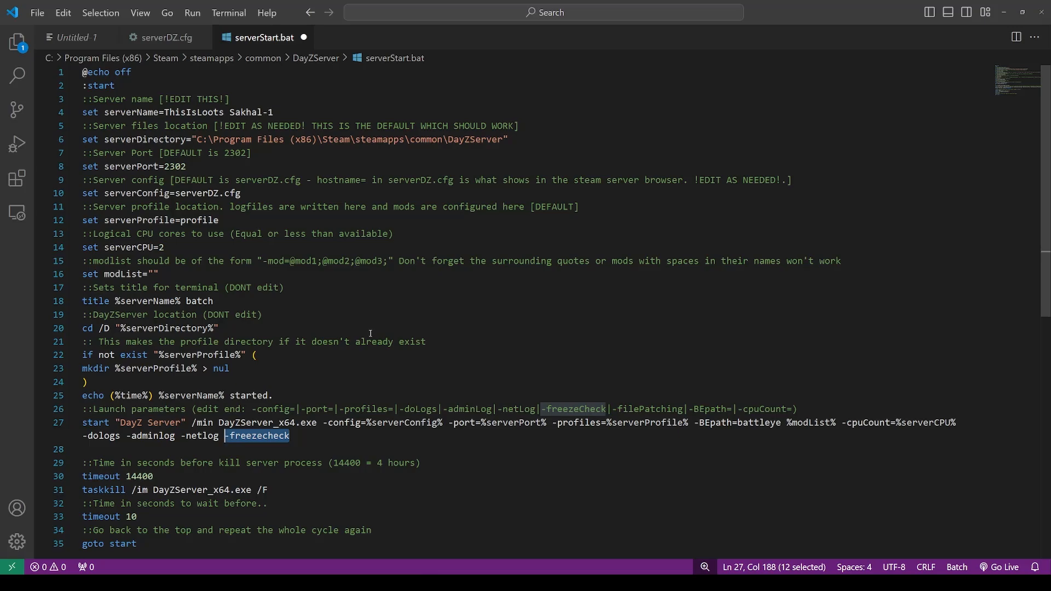
{"action": "scroll", "scroll_direction": "down", "scroll_amount": 3}
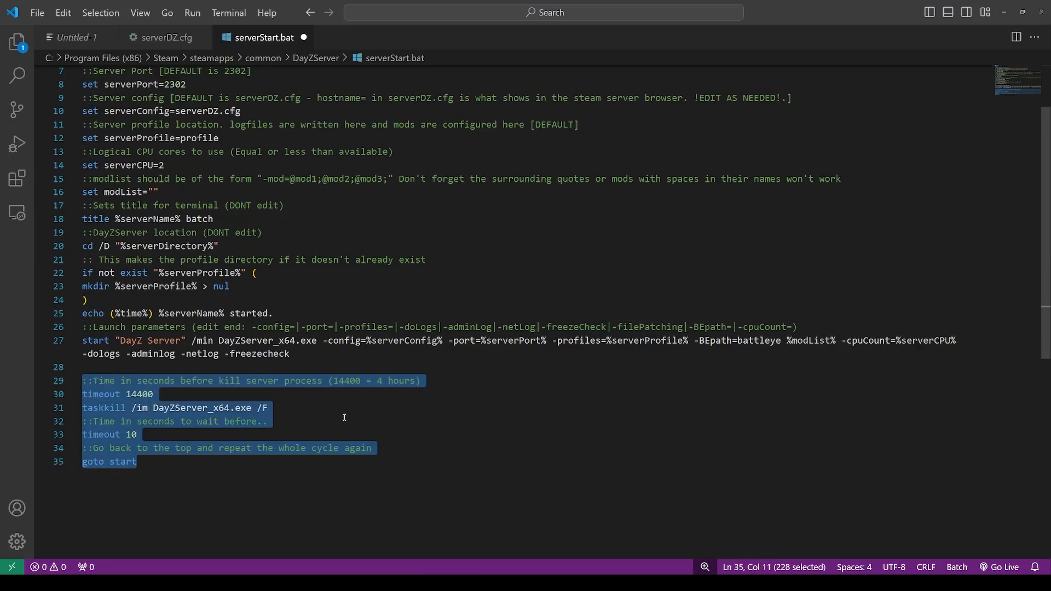
{"action": "left_click", "coordinate": [268, 420]}
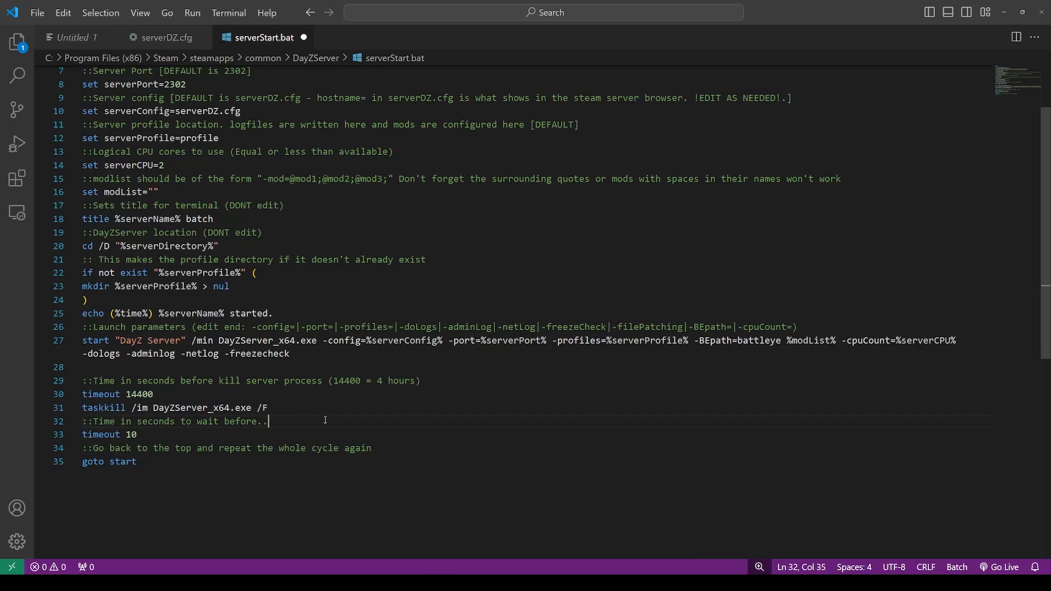
{"action": "left_click_drag", "start_coordinate": [334, 381], "coordinate": [413, 380]}
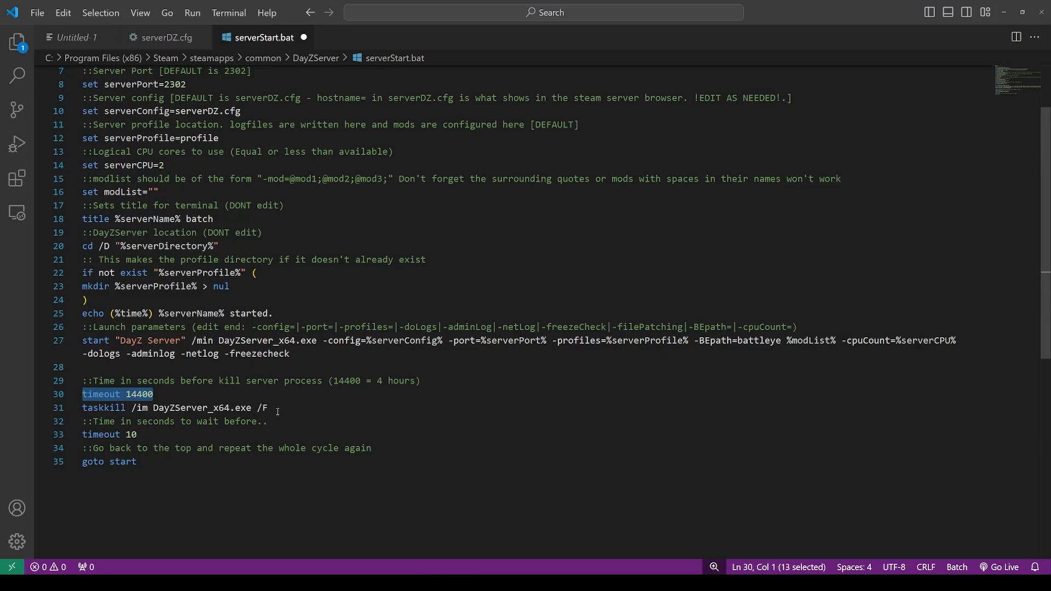
{"action": "left_click", "coordinate": [153, 407]}
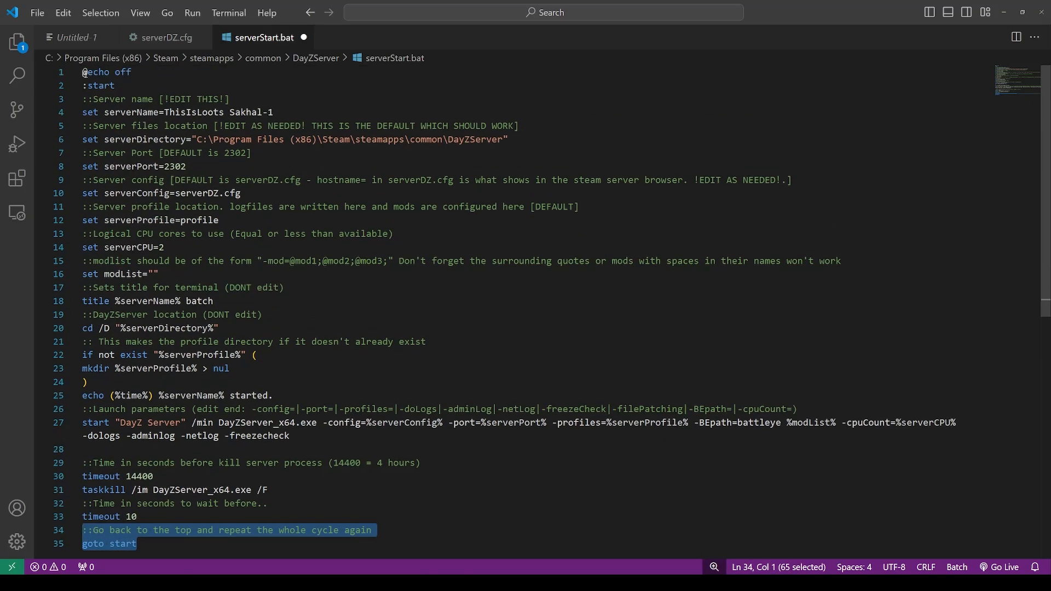
{"action": "key", "text": "ctrl+a"}
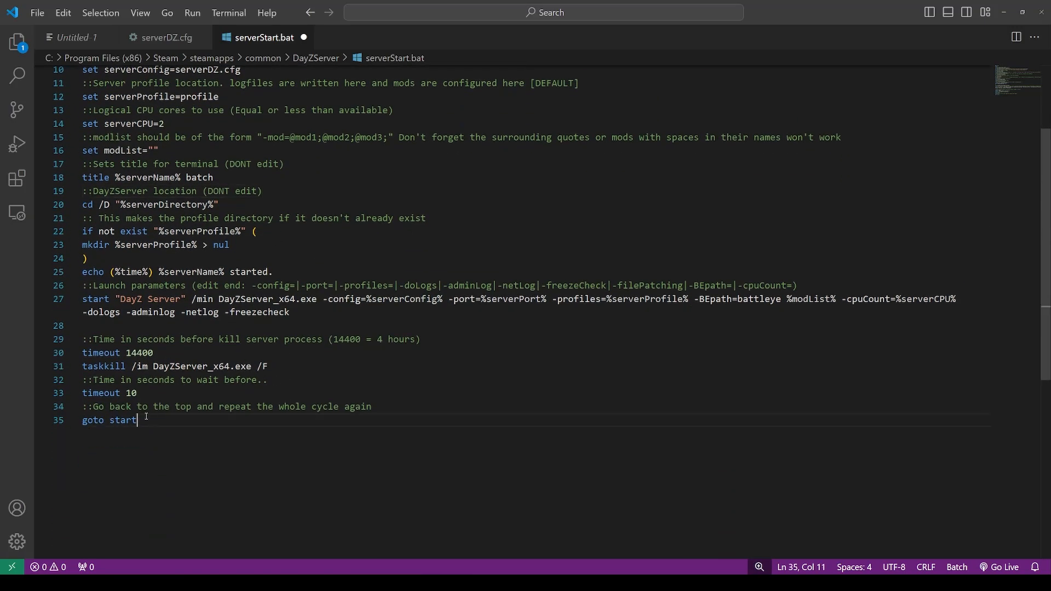
{"action": "left_click_drag", "start_coordinate": [83, 340], "coordinate": [137, 420]}
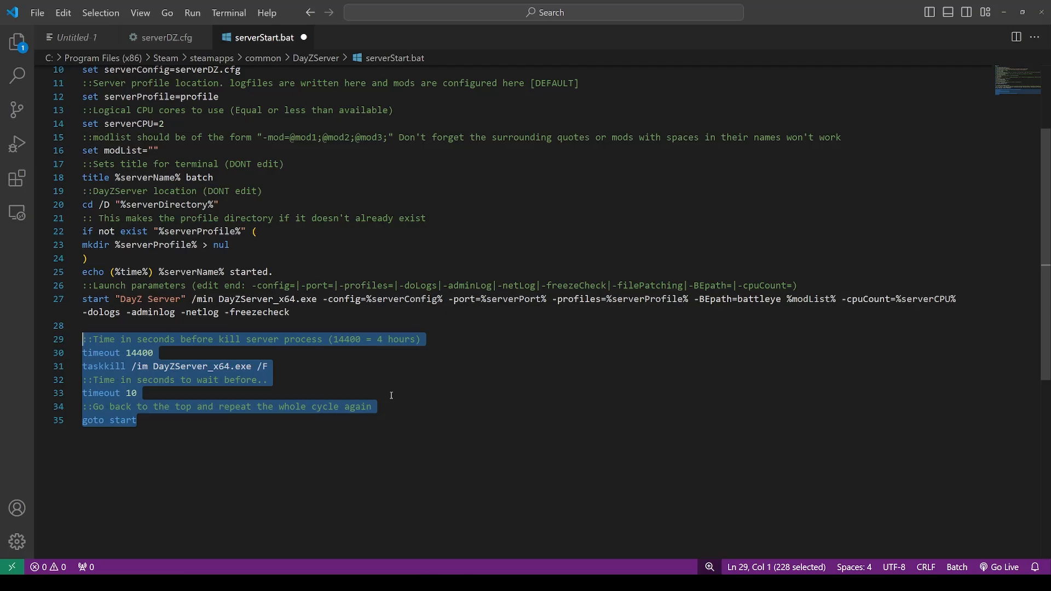
{"action": "left_click", "coordinate": [136, 392]}
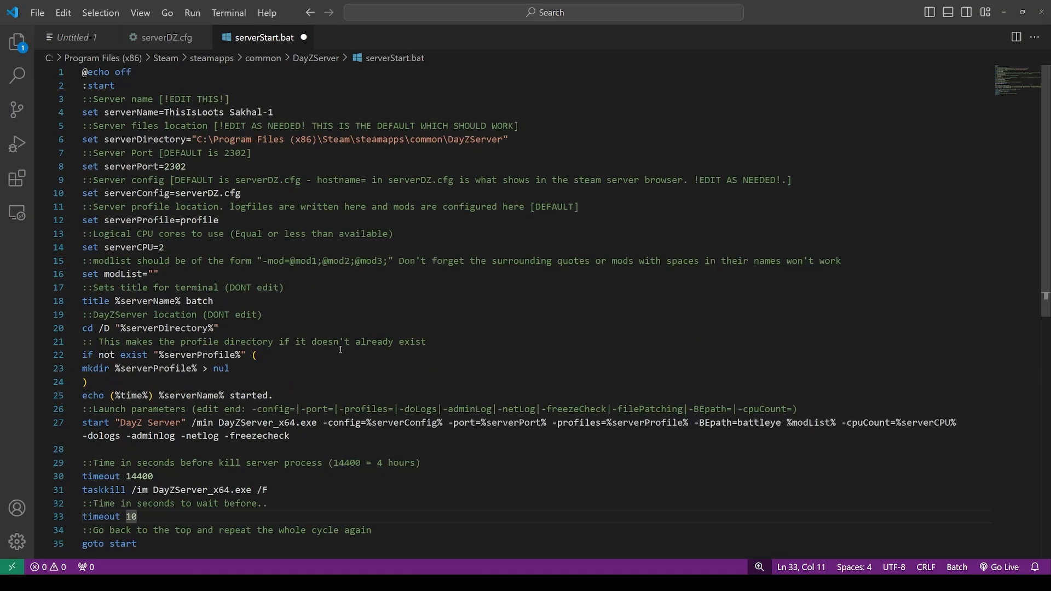
Save the start script and run serverStart.bat from the DayZServer folder to launch the server.
{"action": "key", "text": "ctrl+s"}
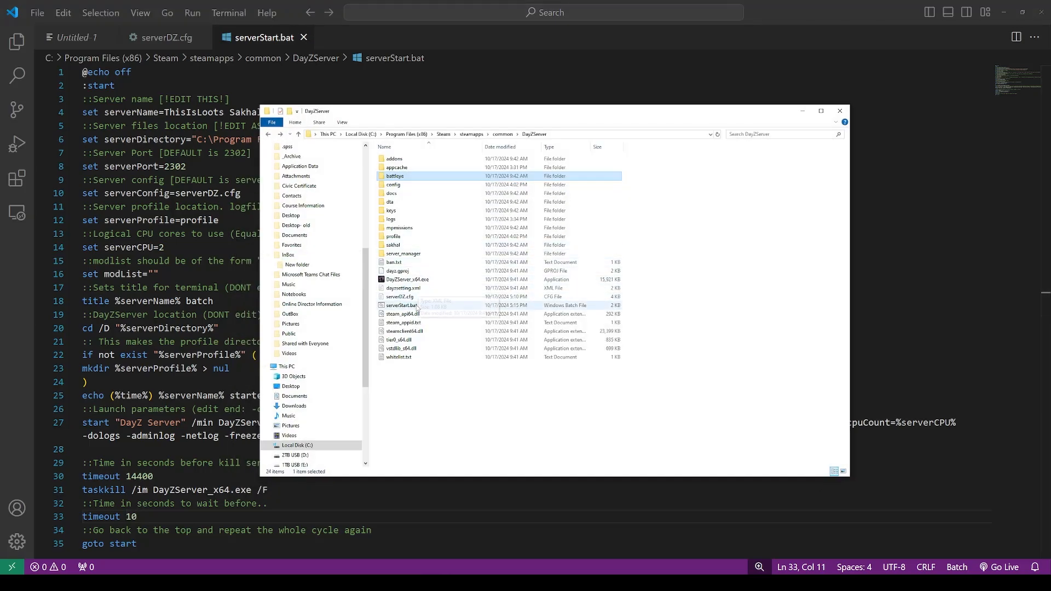
{"action": "left_click", "coordinate": [399, 297]}
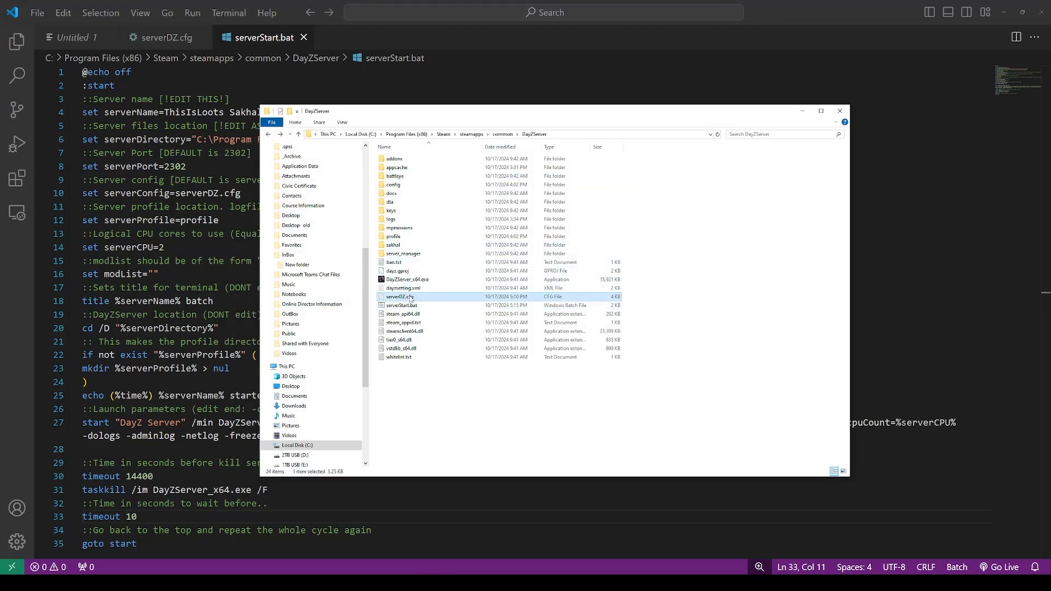
{"action": "left_click", "coordinate": [400, 305]}
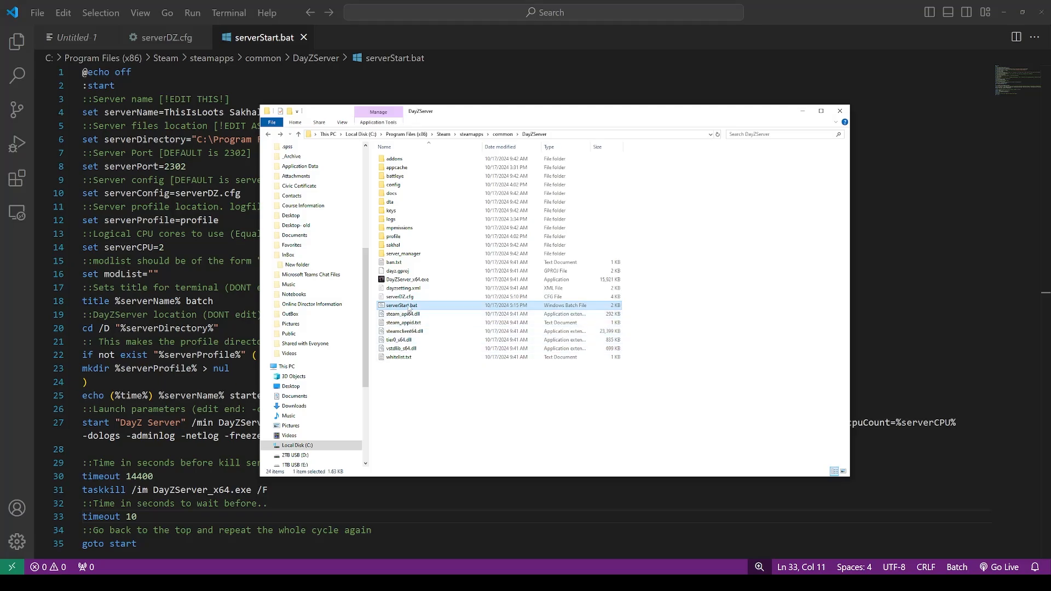
{"action": "double_click", "coordinate": [401, 306]}
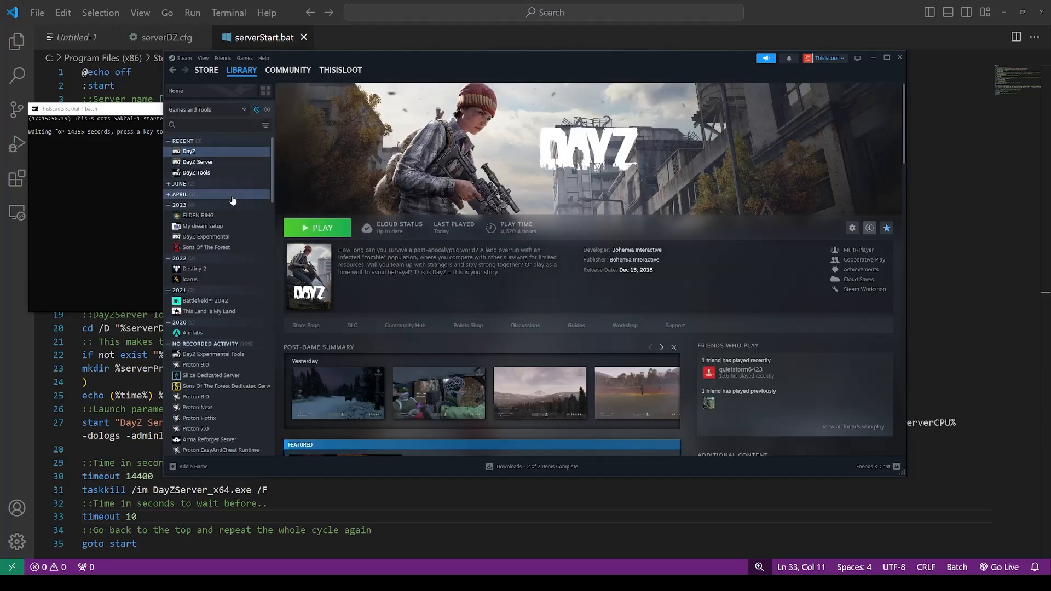
Launch DayZ from Steam and join the local Sakhal server from the launcher's LAN list.
{"action": "left_click", "coordinate": [318, 228]}
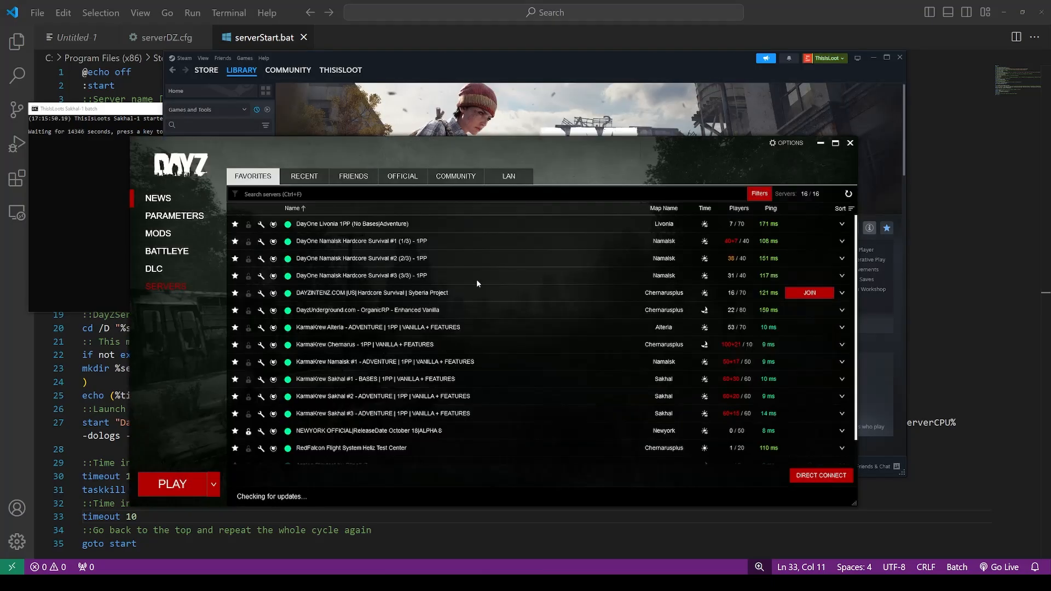
{"action": "left_click", "coordinate": [507, 175]}
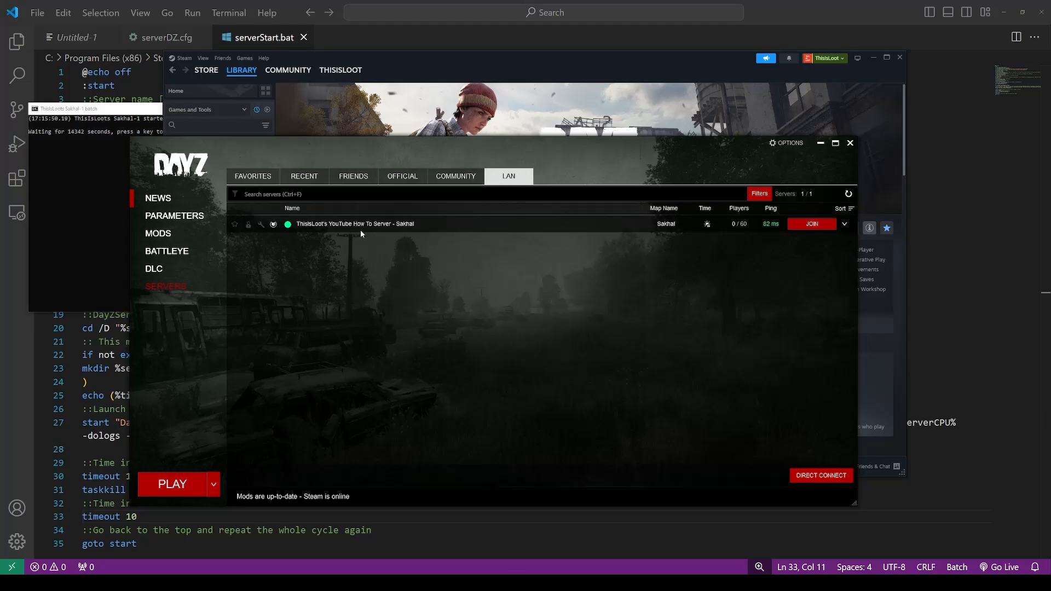
{"action": "mouse_move", "coordinate": [811, 224]}
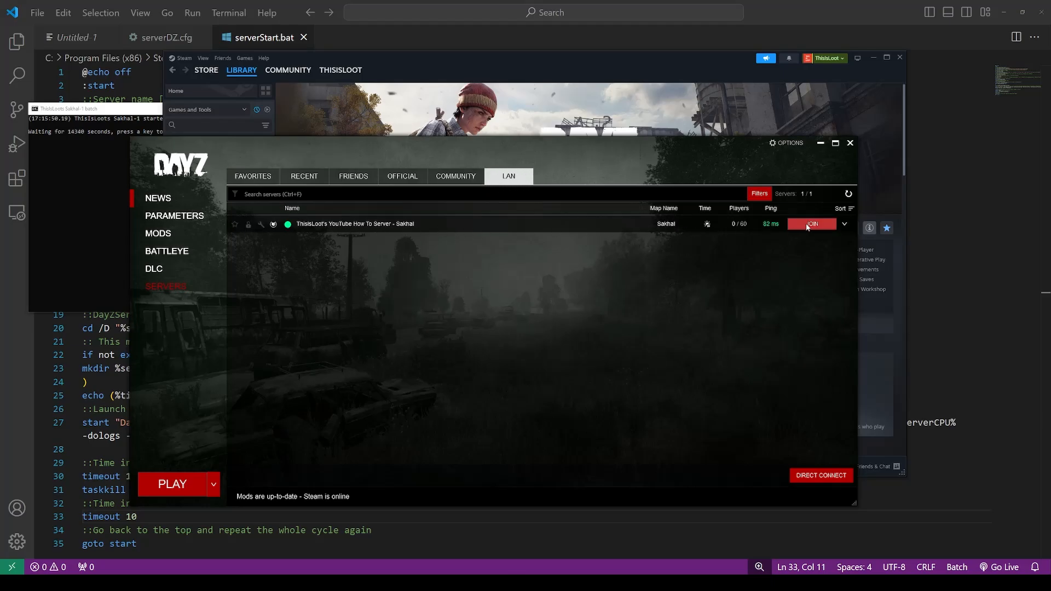
{"action": "mouse_move", "coordinate": [747, 226]}
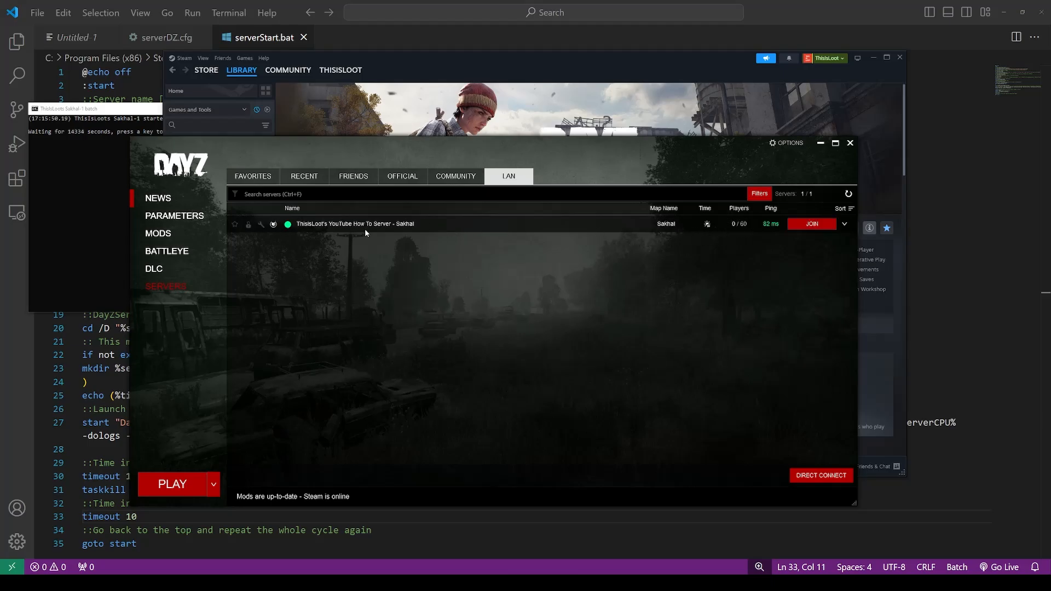
{"action": "mouse_move", "coordinate": [310, 231]}
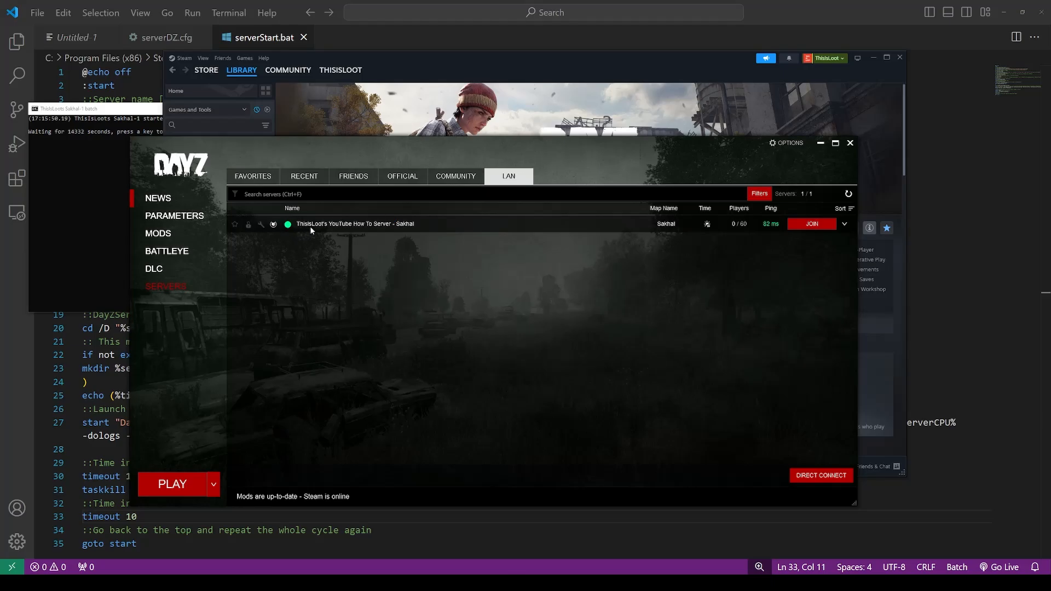
{"action": "mouse_move", "coordinate": [420, 227]}
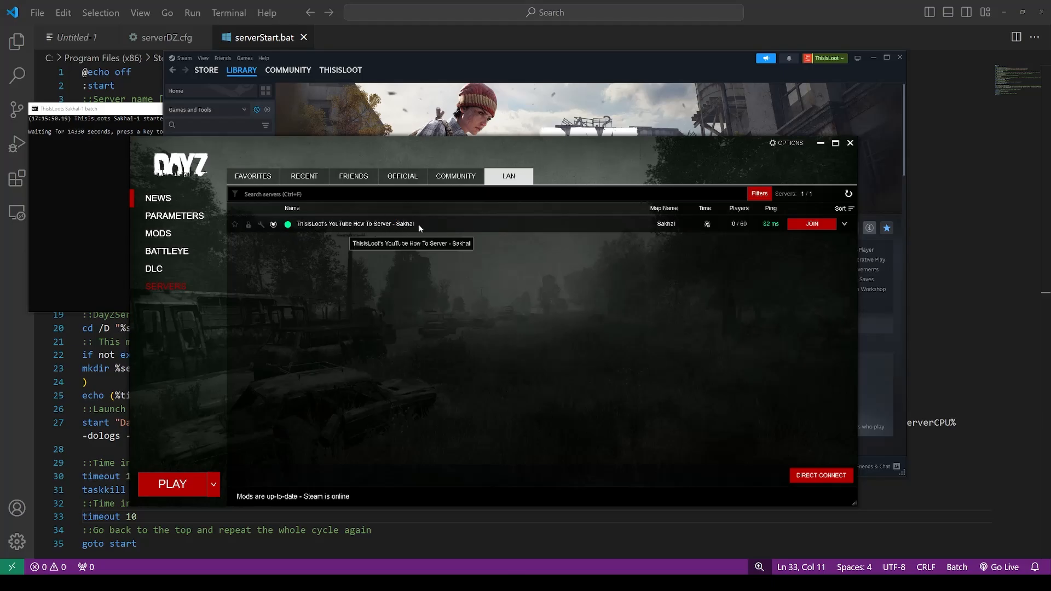
{"action": "left_click", "coordinate": [810, 223]}
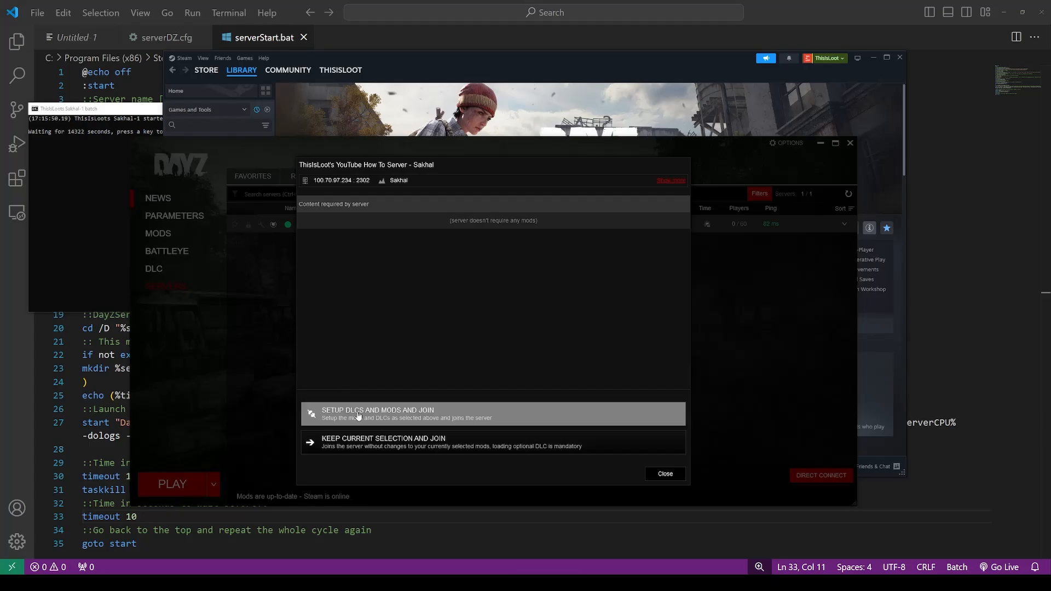
{"action": "left_click", "coordinate": [377, 414]}
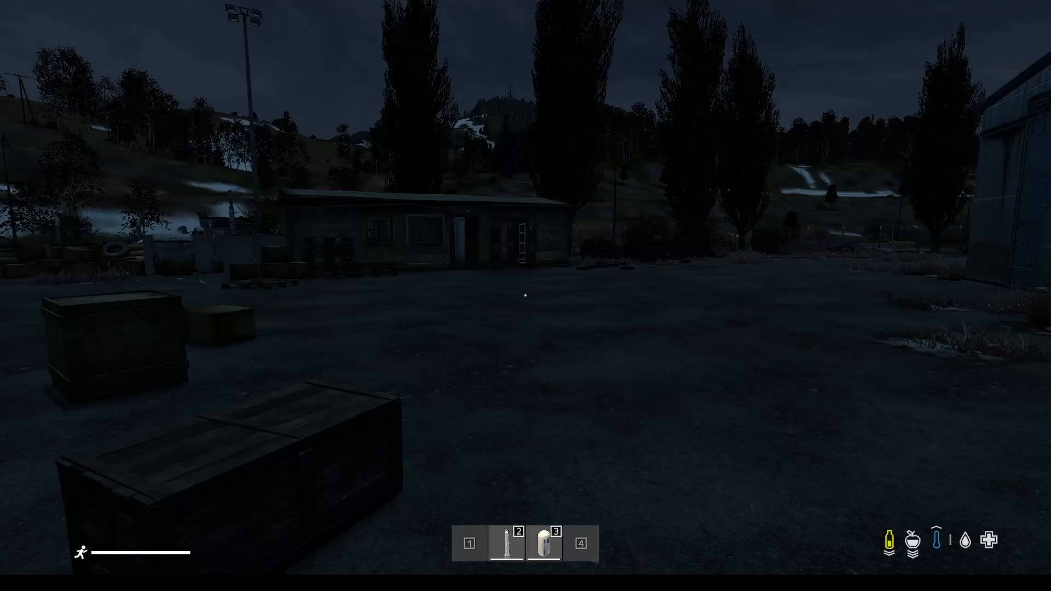
{"action": "mouse_move", "coordinate": [526, 296]}
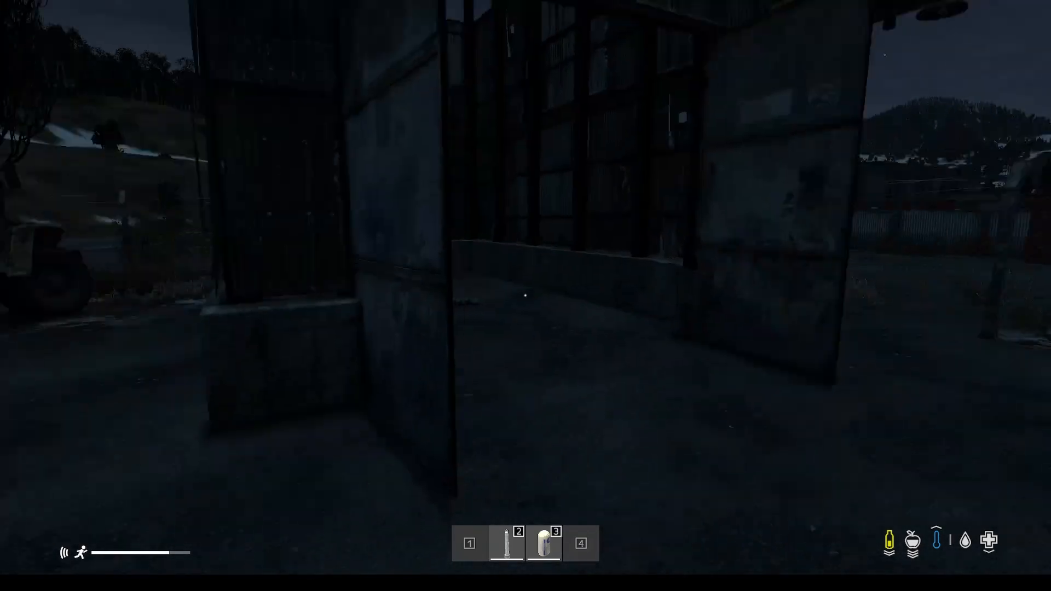
Toggle the inventory while exploring the night-time spawn area with the signal pistol.
{"action": "key", "text": "tab"}
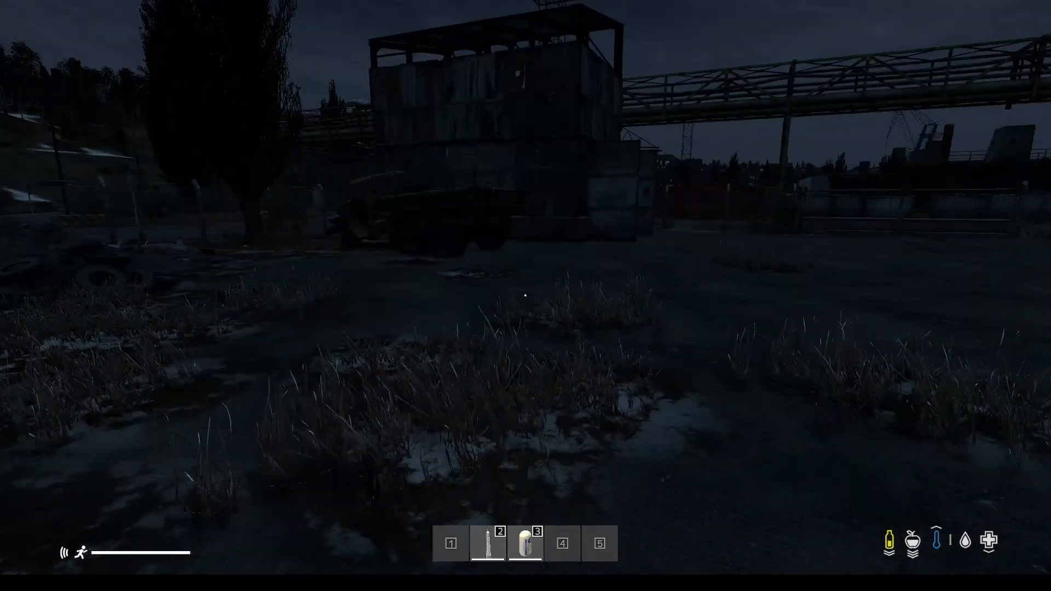
{"action": "mouse_move", "coordinate": [525, 294]}
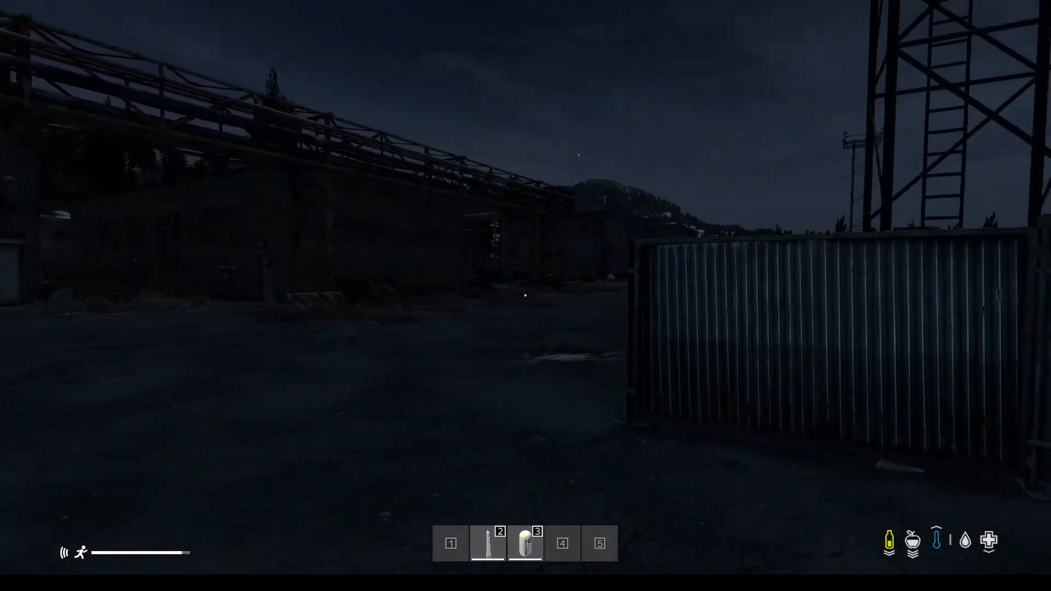
{"action": "key", "text": "Tab"}
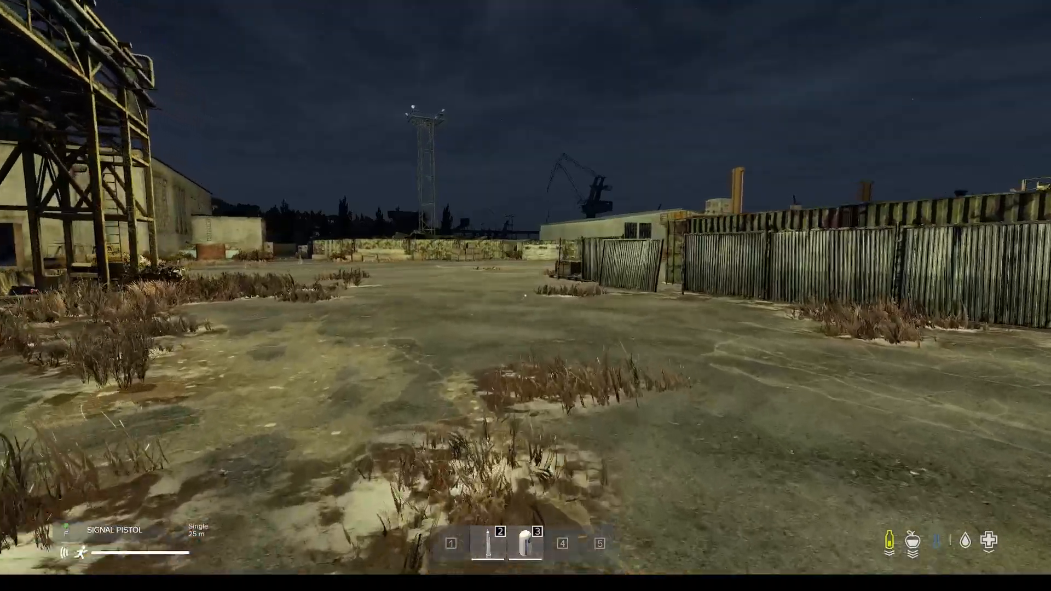
{"action": "mouse_move", "coordinate": [526, 296]}
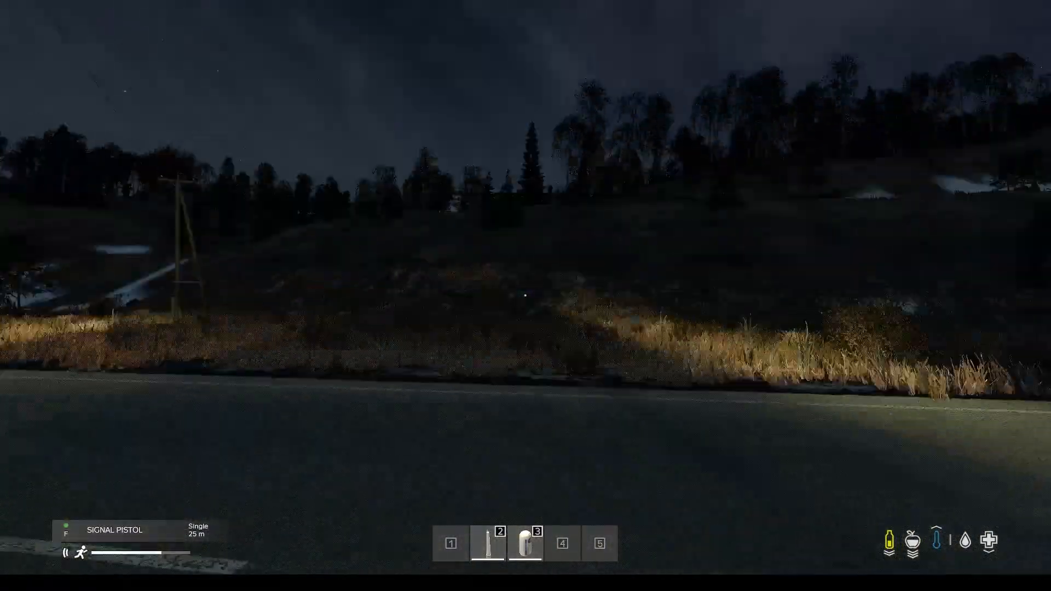
{"action": "mouse_move", "coordinate": [525, 295]}
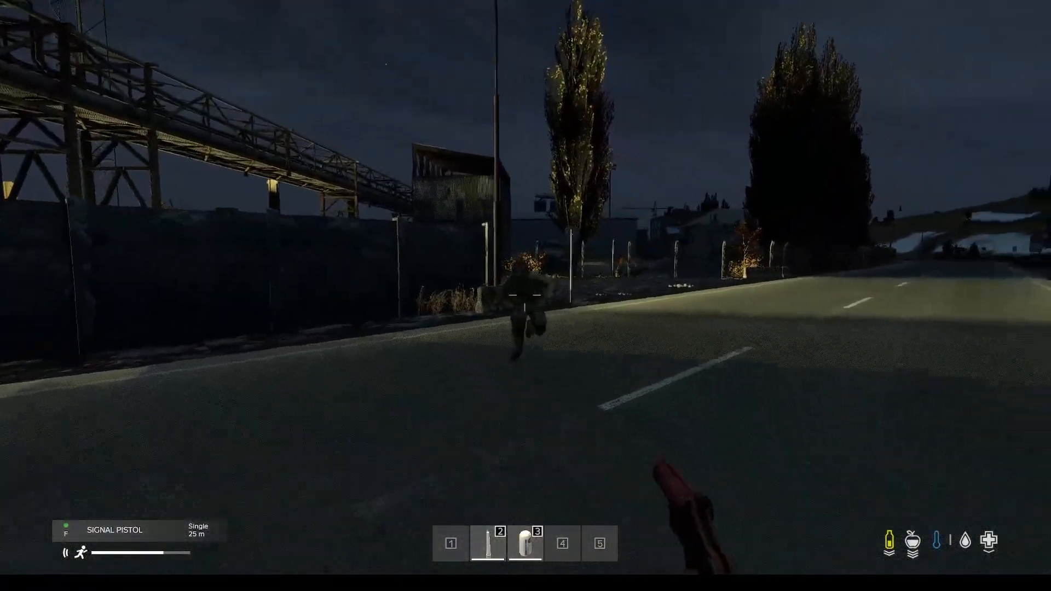